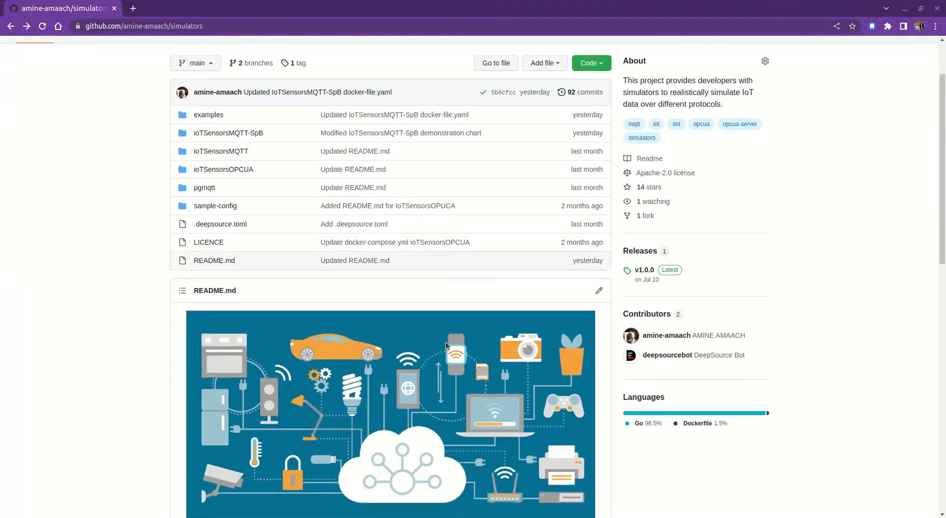
Step: Open the IoTSensorsMQTT-SpB simulator folder from the repository README
scroll(down, 3)
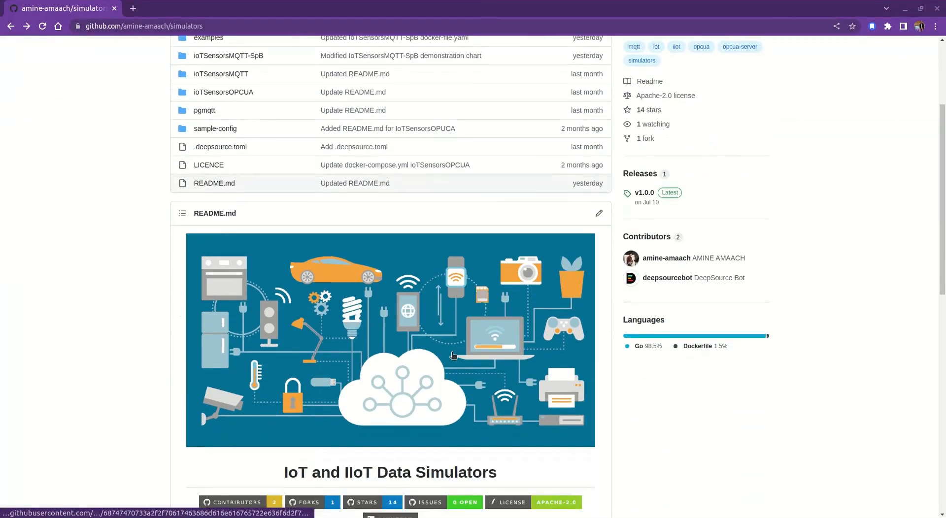
scroll(down, 3)
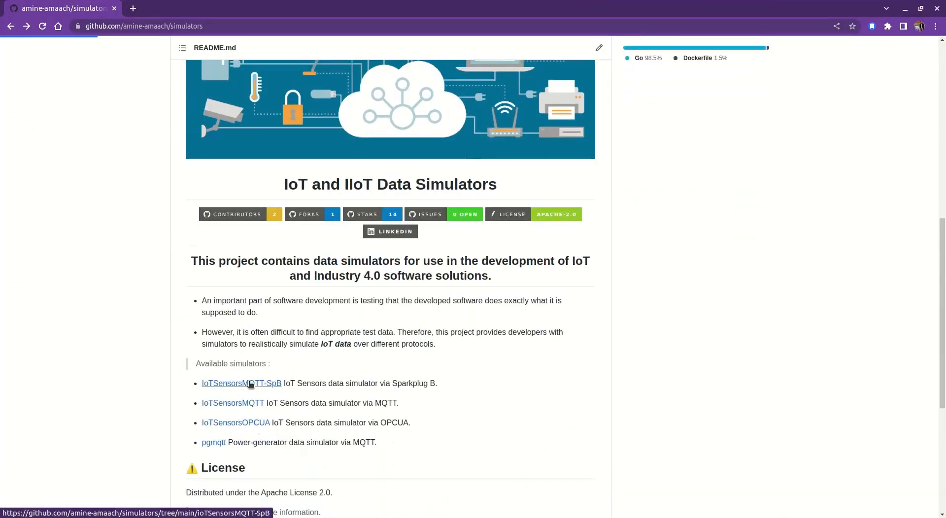
click(240, 383)
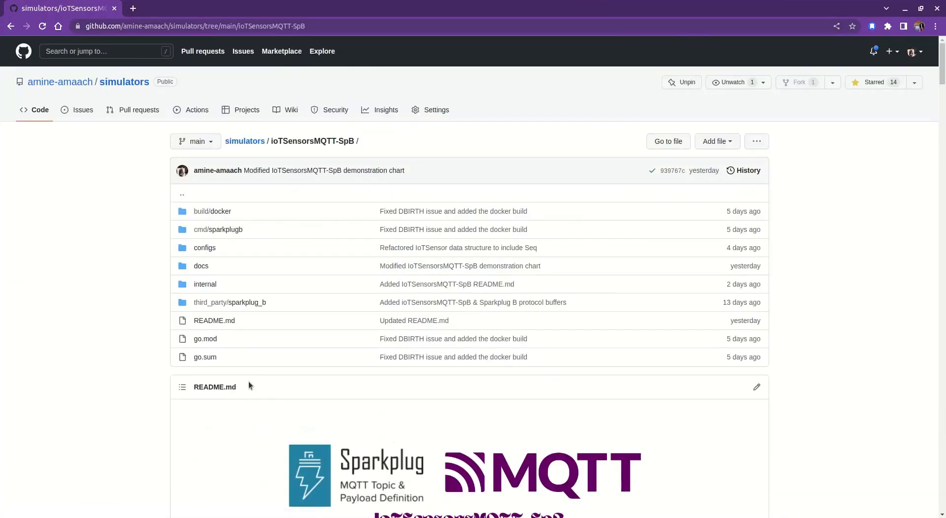
Step: Read the simulator README down through the About the Project section and config example
scroll(down, 3)
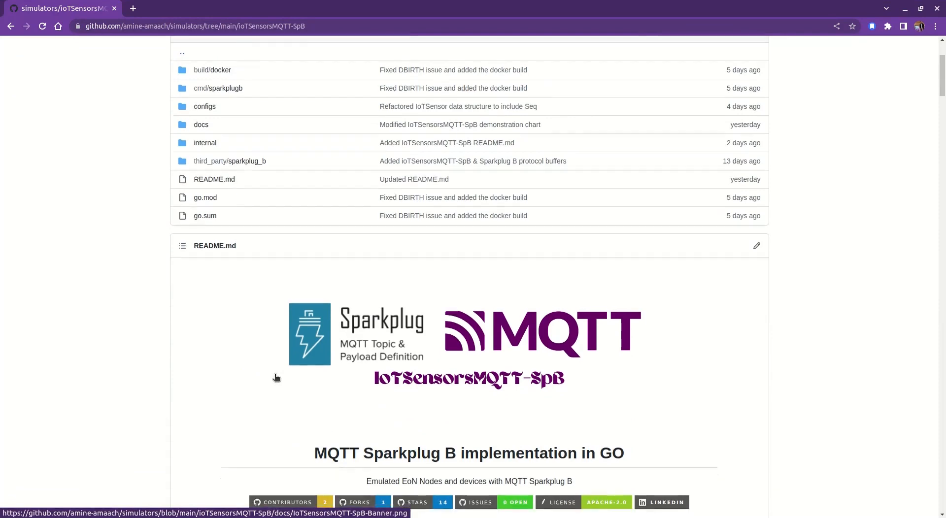
scroll(down, 3)
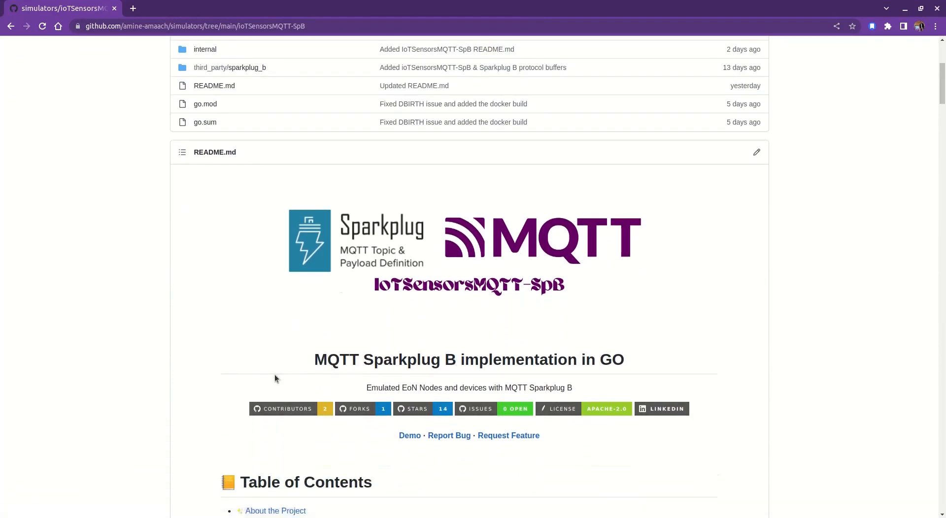
scroll(down, 3)
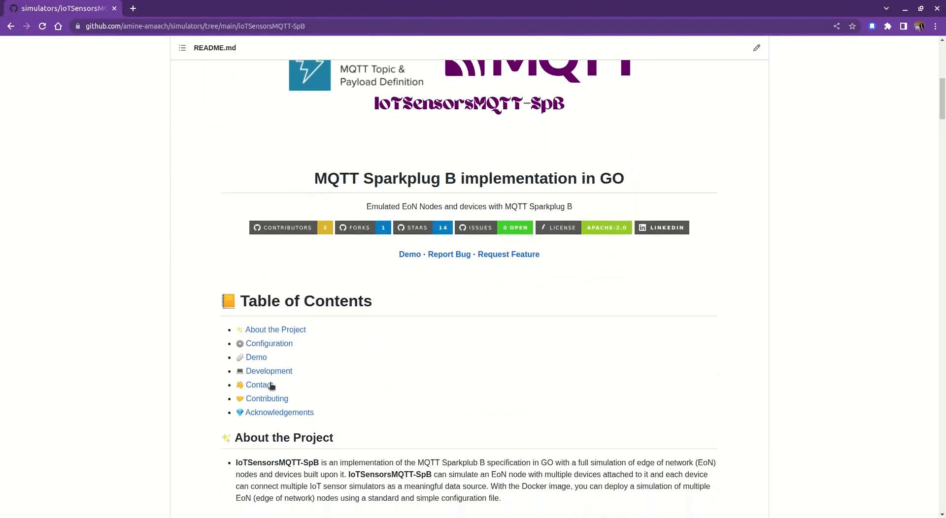
scroll(down, 3)
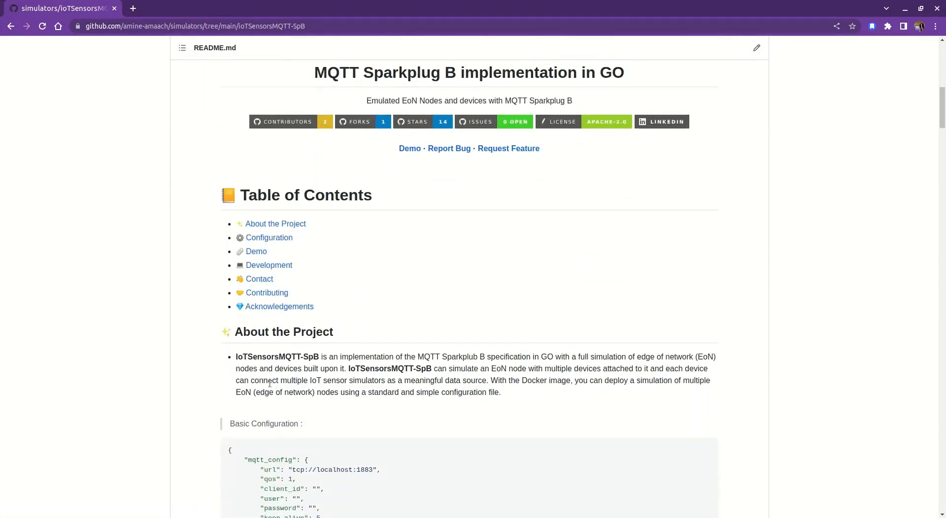
mouse_move(455, 427)
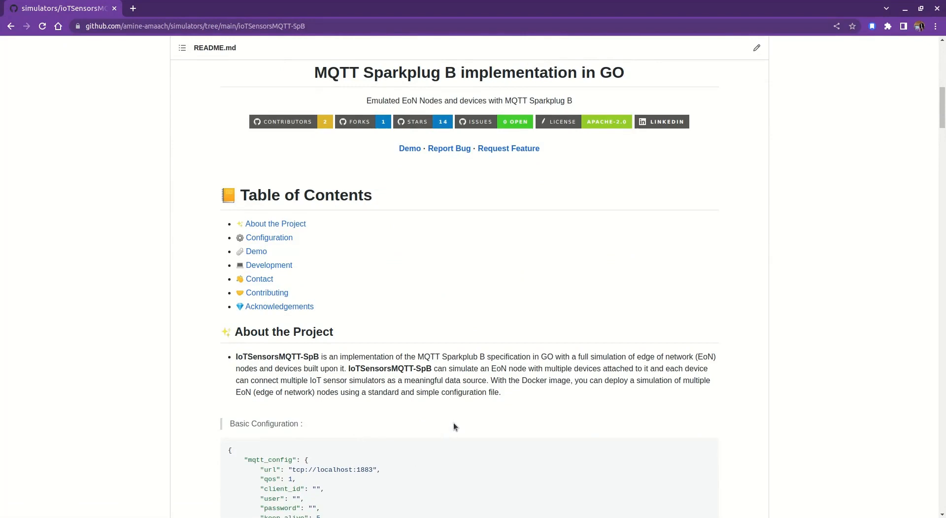
mouse_move(486, 430)
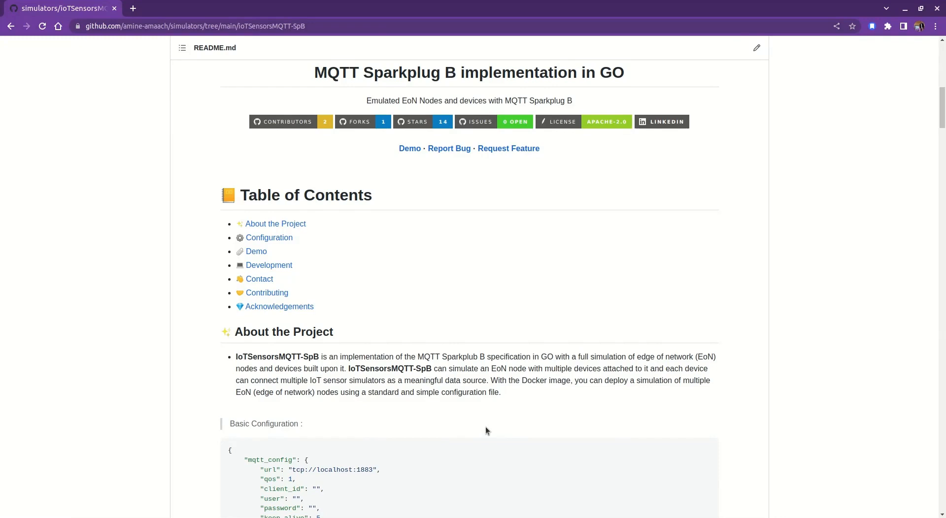
scroll(down, 3)
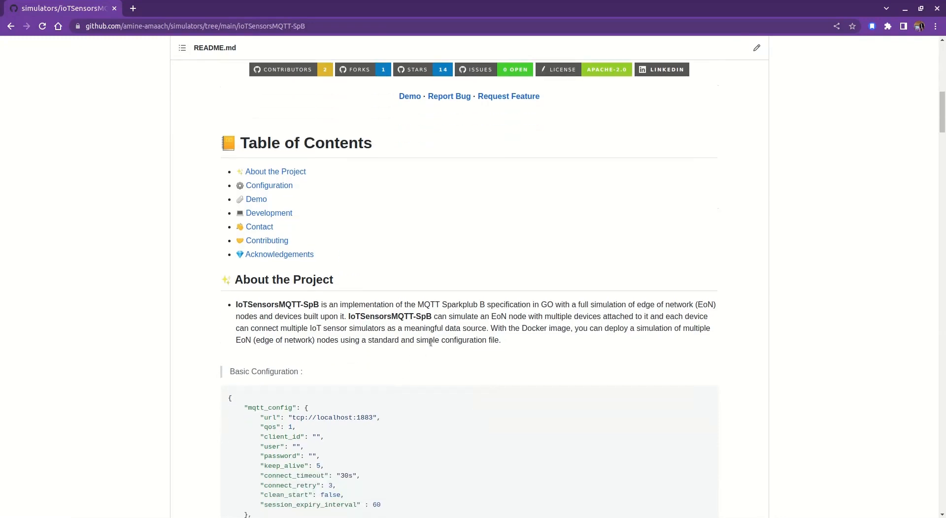
mouse_move(508, 343)
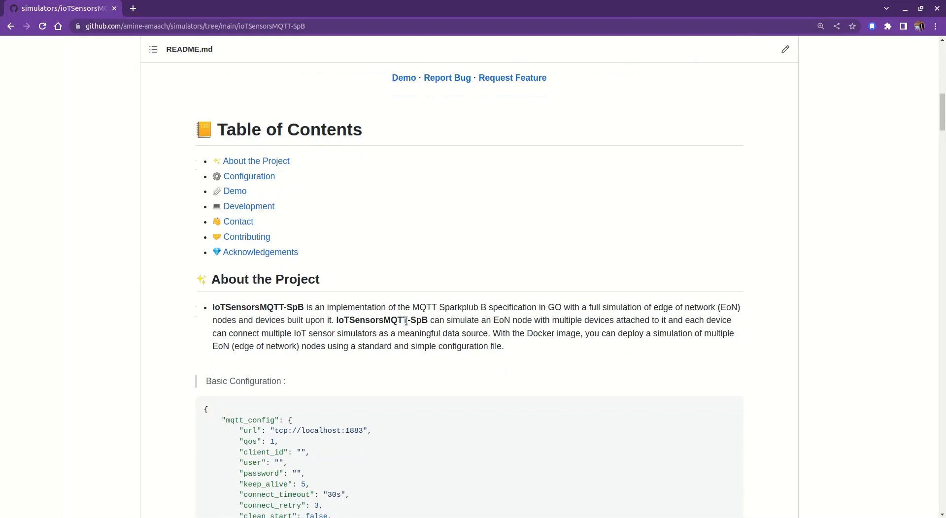
mouse_move(455, 316)
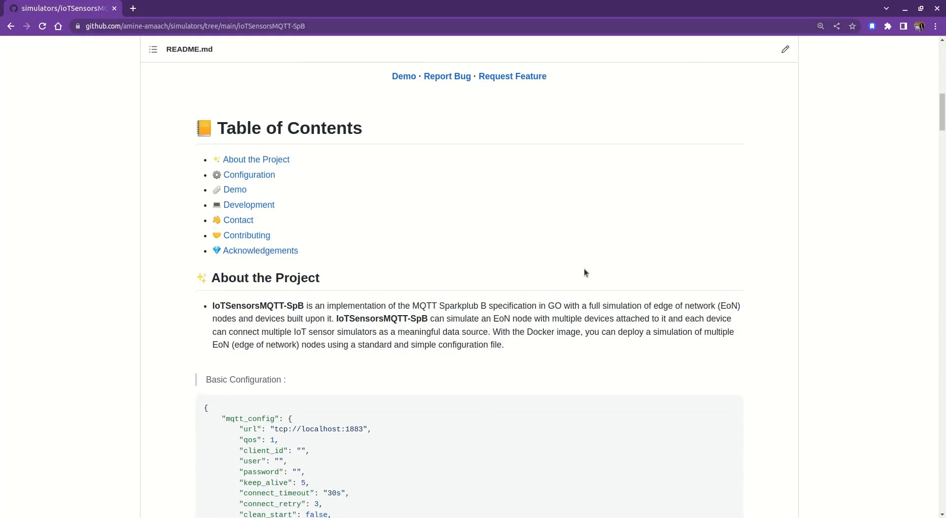
mouse_move(394, 318)
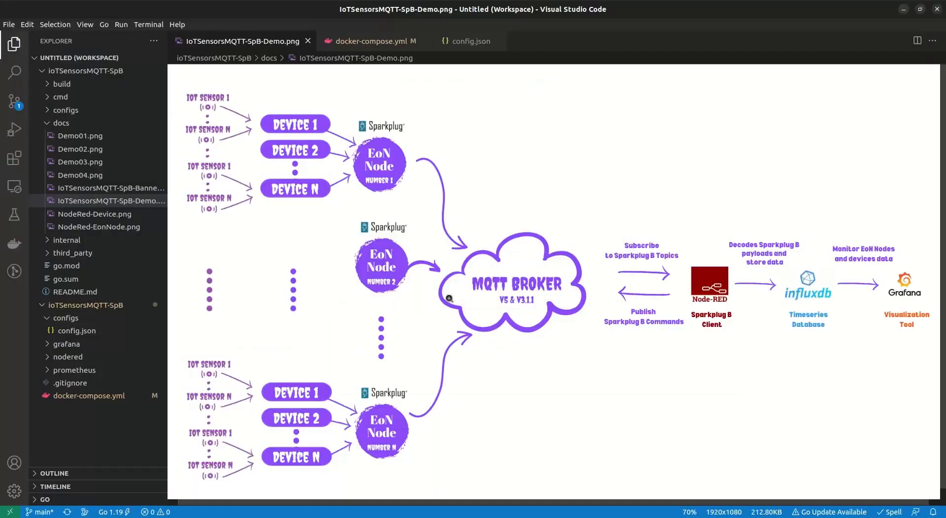
mouse_move(443, 229)
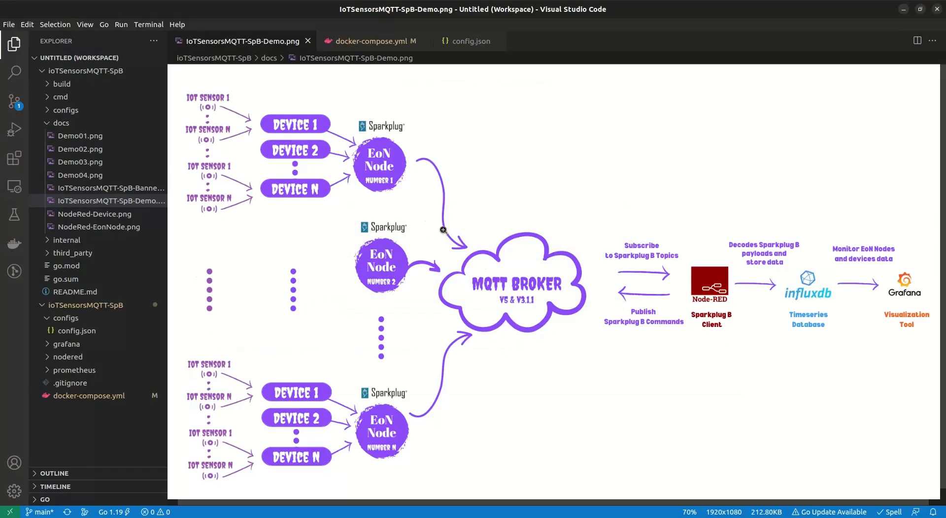
mouse_move(388, 240)
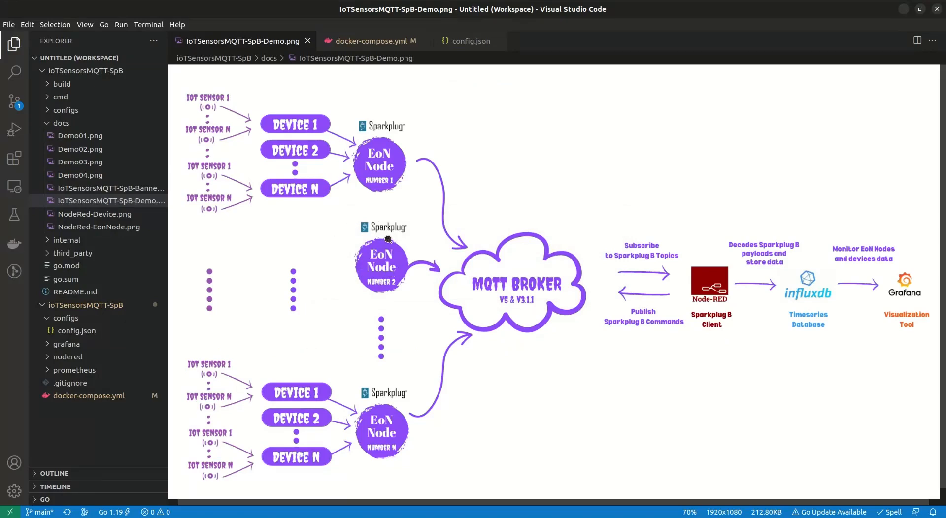
mouse_move(454, 36)
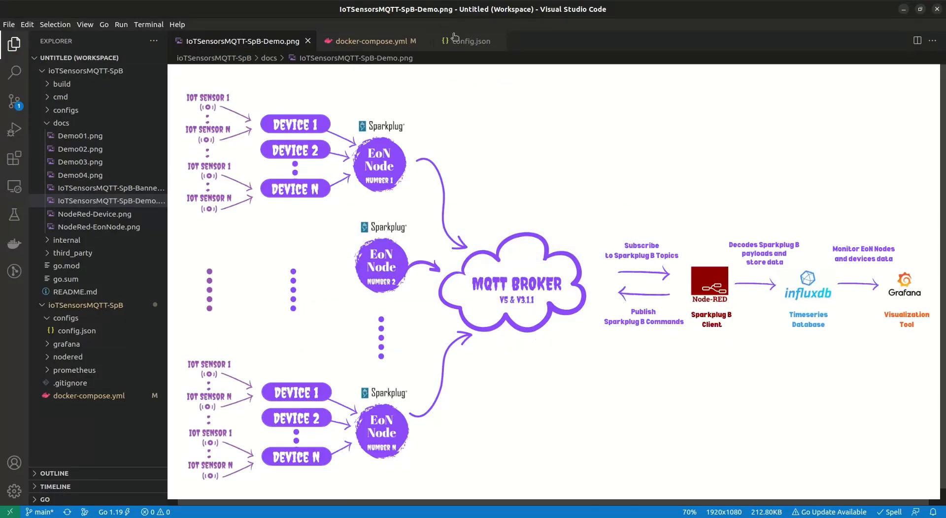
Step: Review config.json's mqtt_config, the Temperature and Humidity devices, logger and Prometheus settings
click(469, 41)
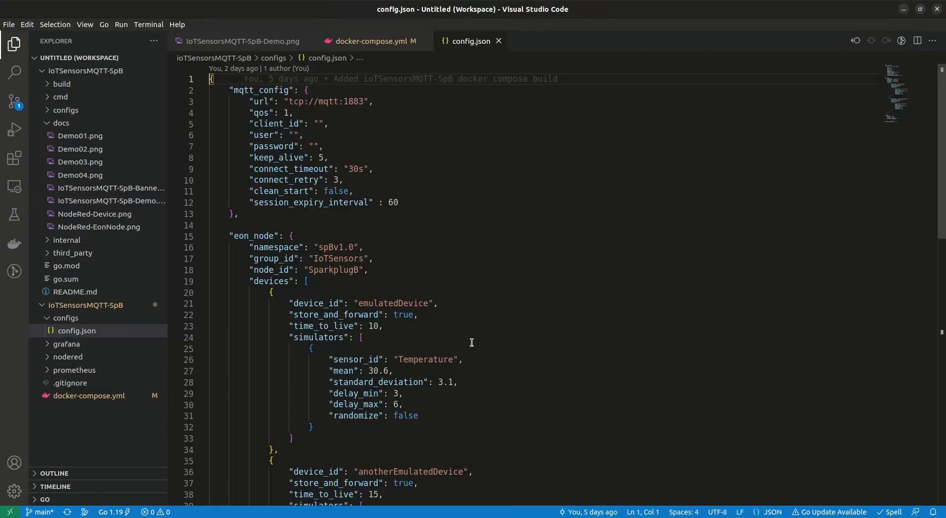
mouse_move(504, 298)
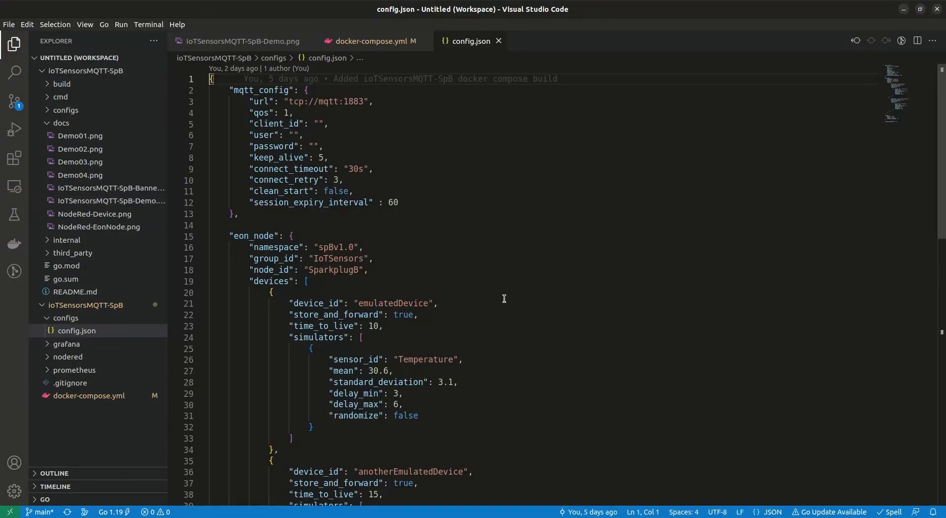
scroll(down, 3)
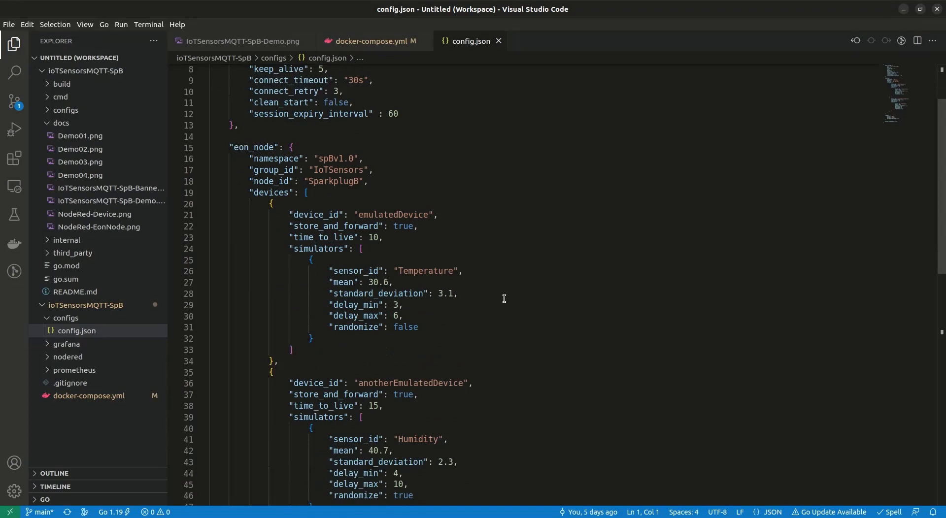
scroll(down, 3)
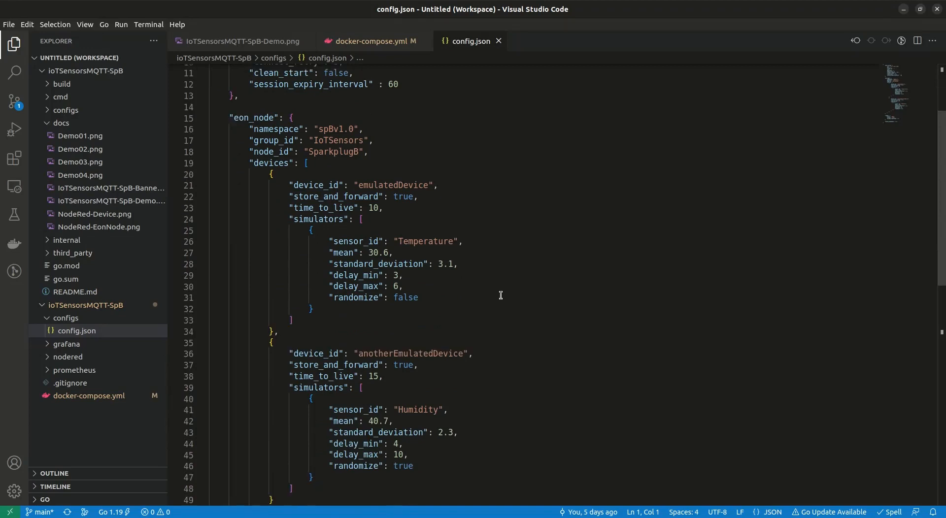
scroll(down, 3)
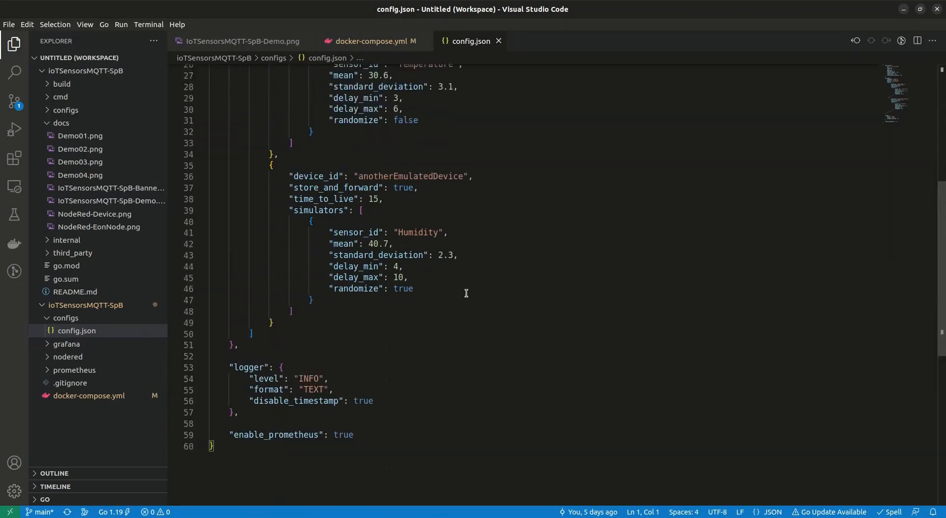
scroll(up, 3)
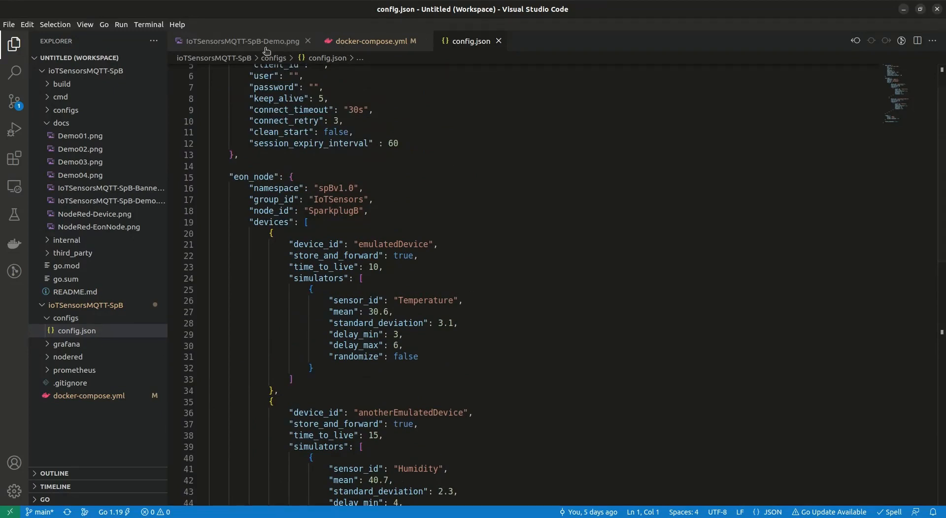
click(241, 41)
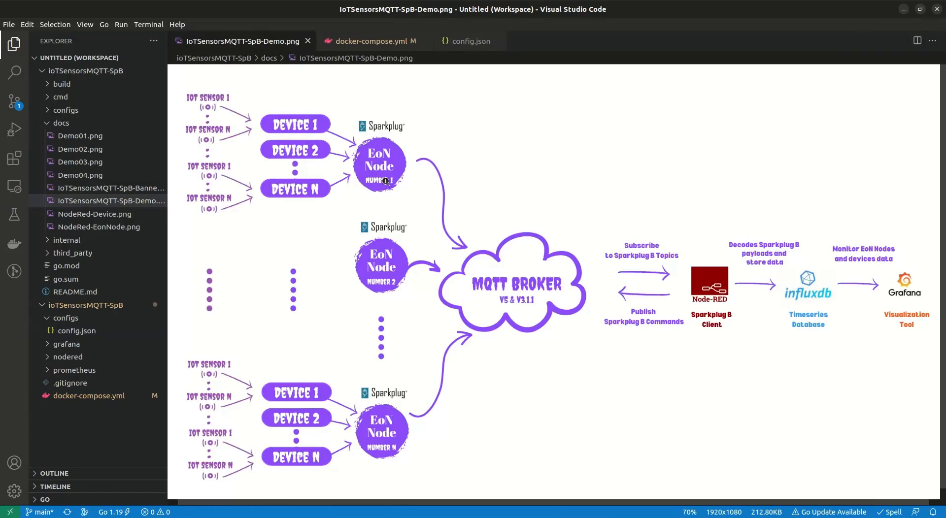
mouse_move(431, 187)
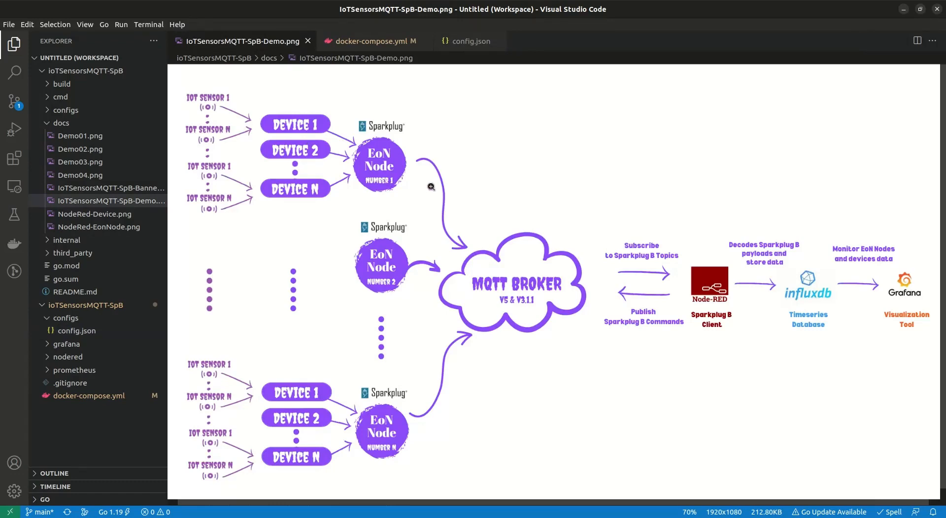
mouse_move(553, 308)
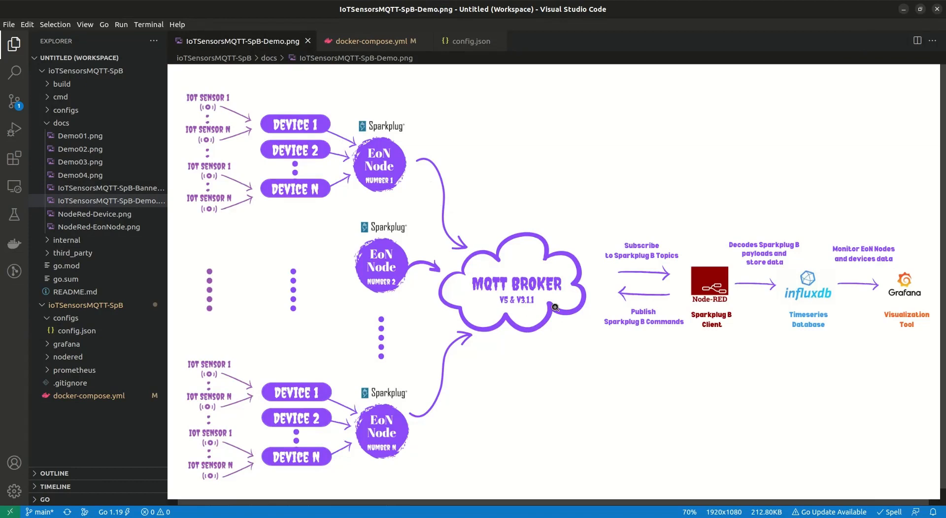
mouse_move(517, 279)
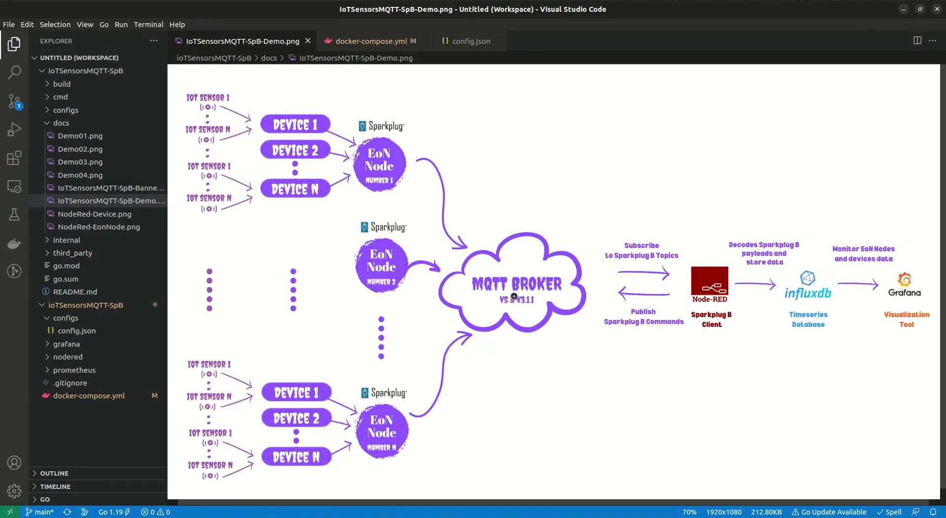
mouse_move(536, 296)
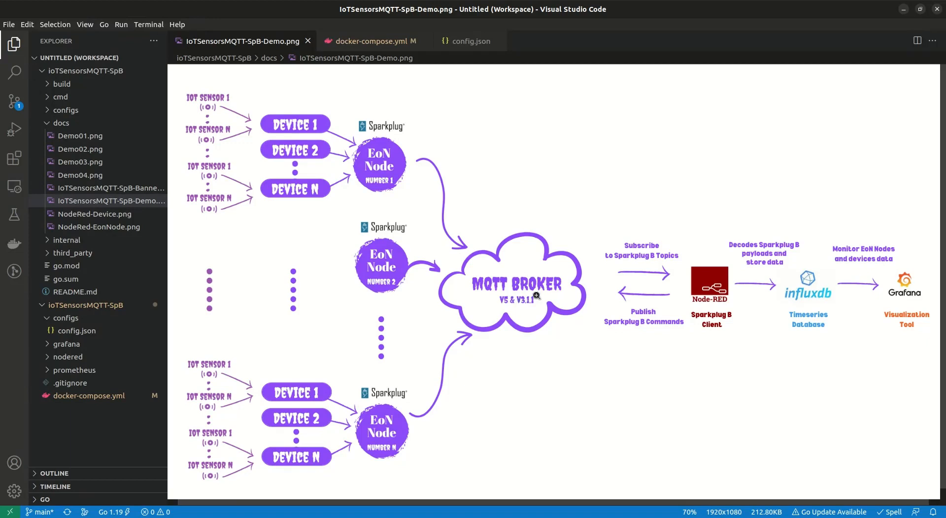
mouse_move(711, 315)
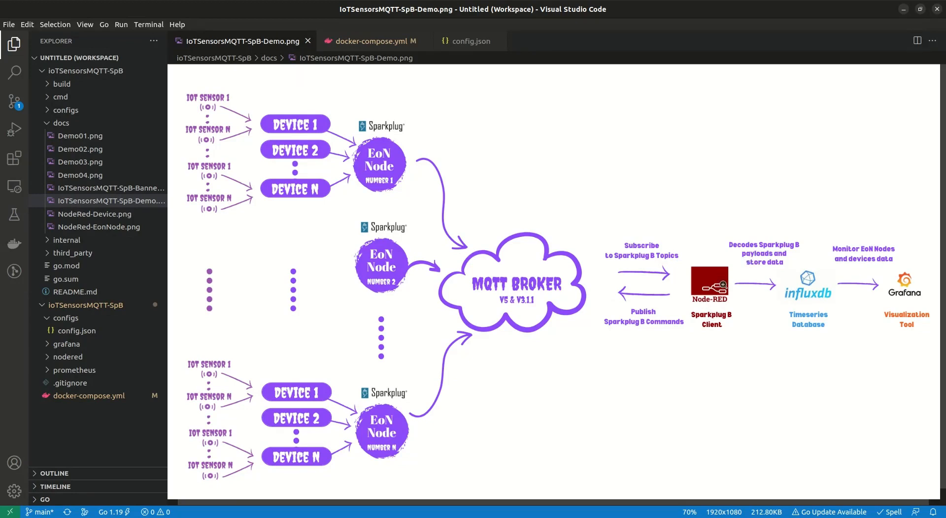
mouse_move(756, 255)
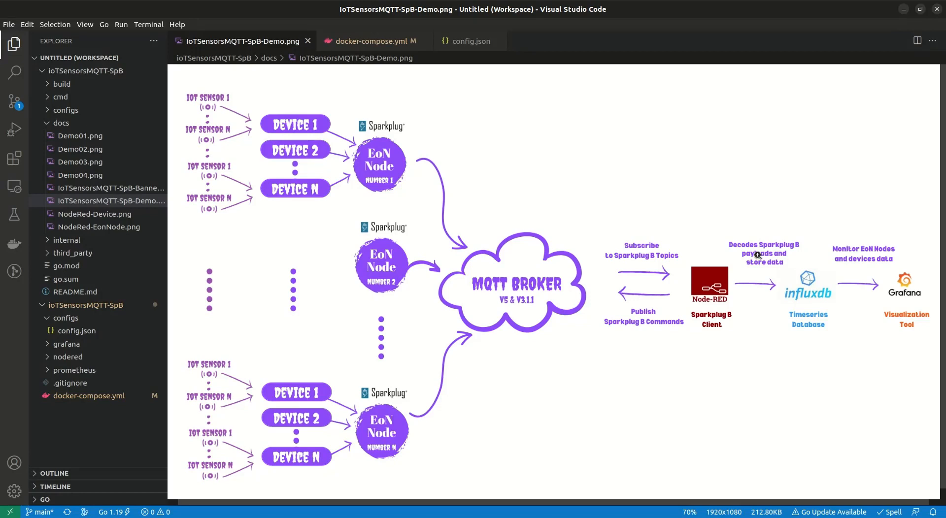
mouse_move(799, 294)
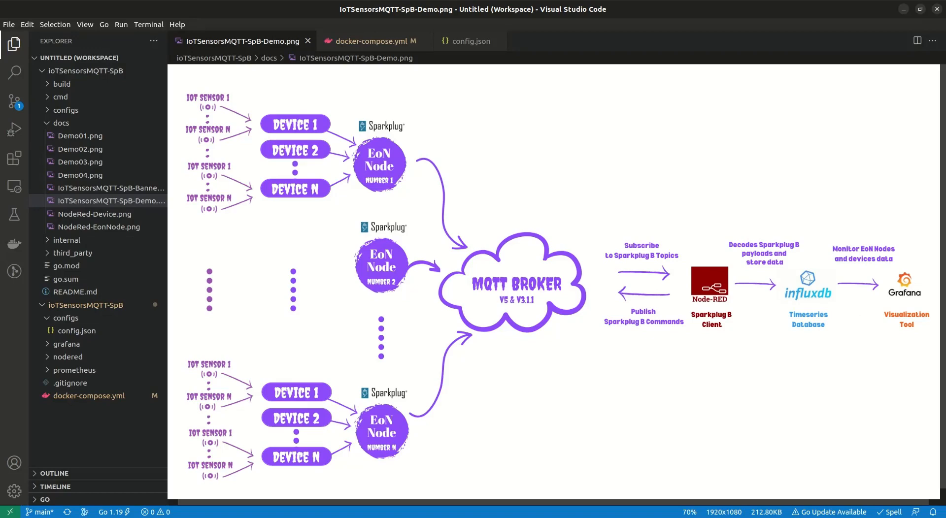
Step: Review the docker-compose.yml services: InfluxDB, Grafana, EoN node, Node-RED, MQTT and Prometheus
click(370, 42)
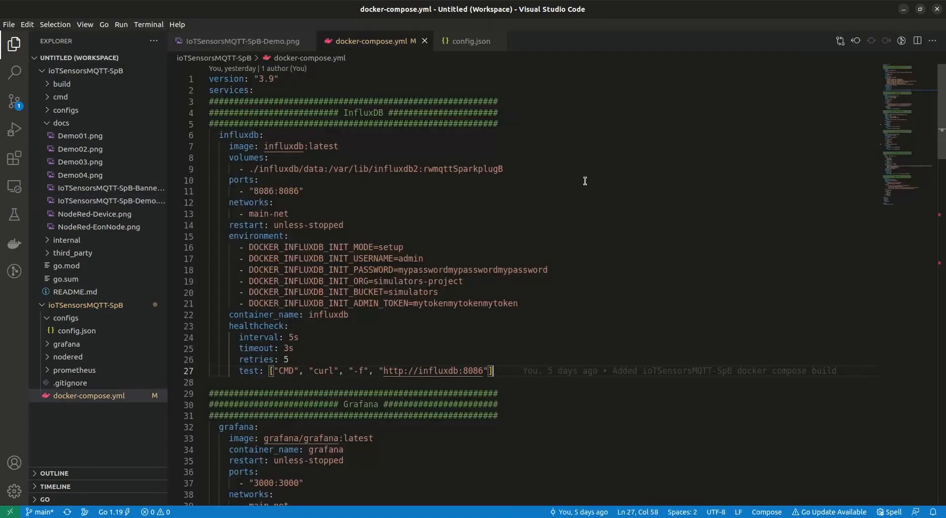
scroll(down, 3)
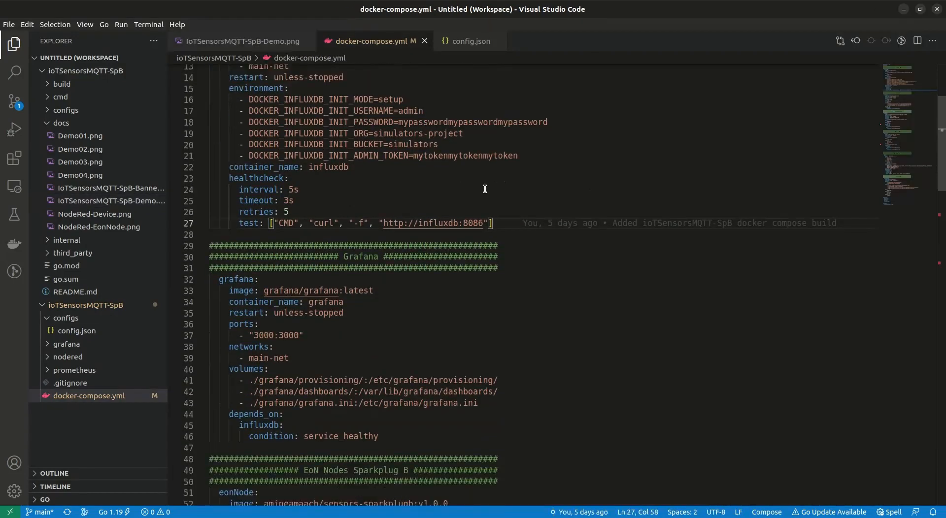
scroll(down, 3)
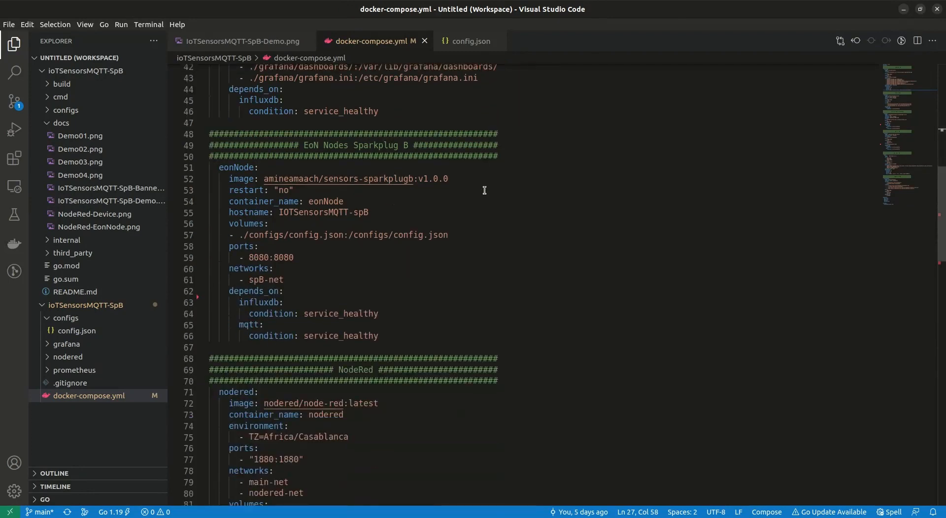
scroll(down, 3)
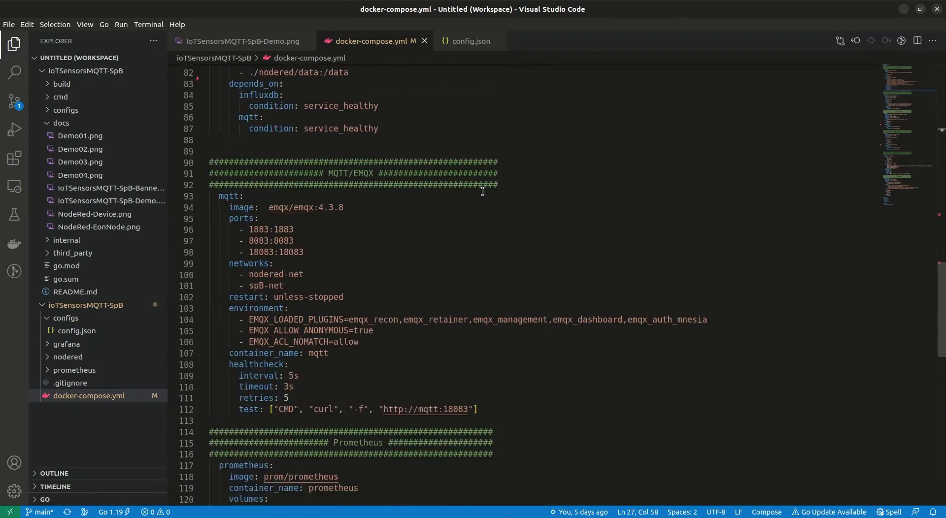
scroll(down, 3)
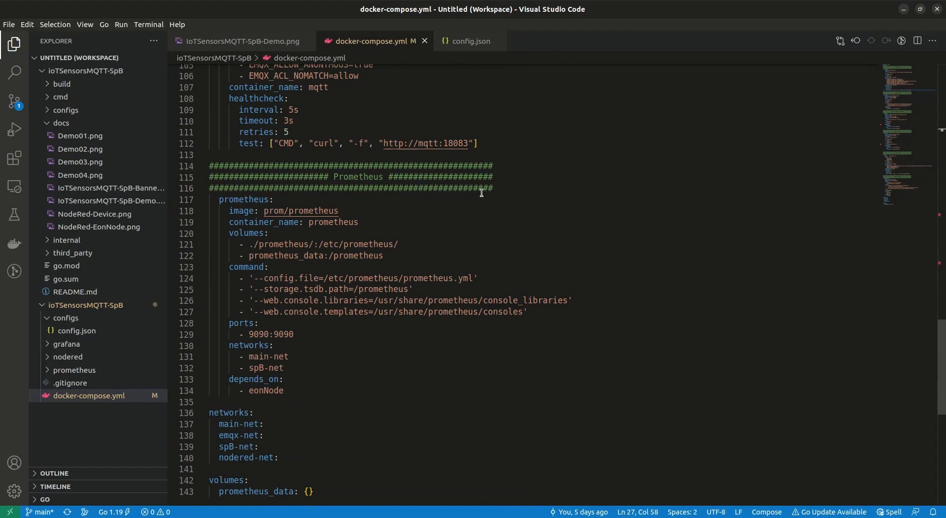
scroll(up, 3)
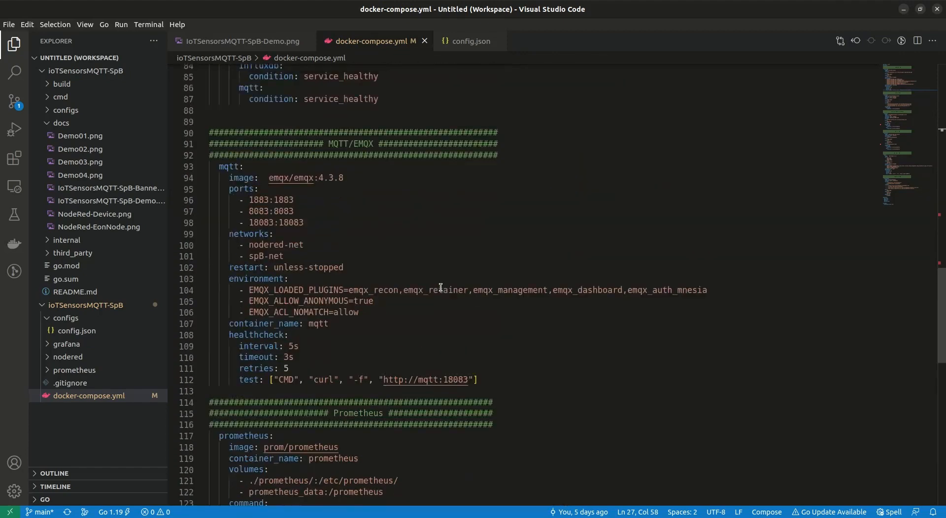
scroll(up, 3)
text(docker compose)
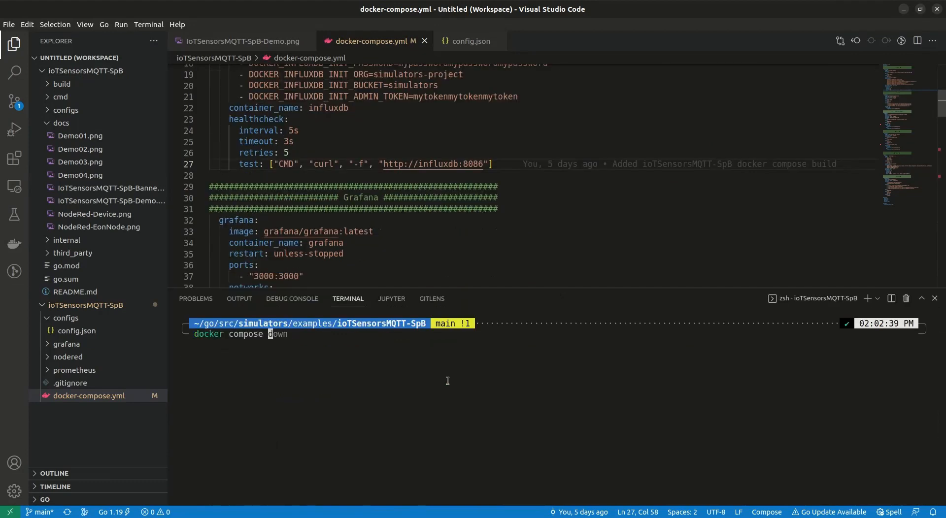
Step: Run 'docker compose up -d' to start the whole stack in the background
text(up -d)
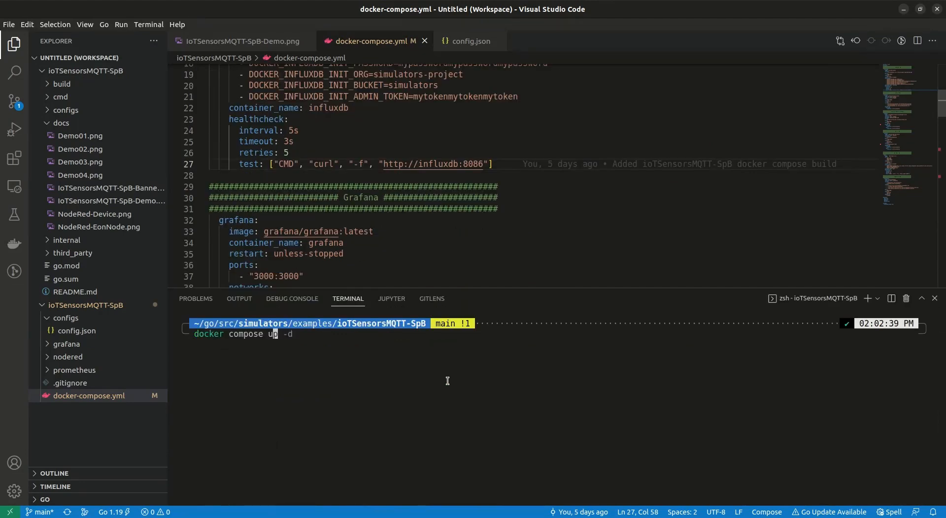
key(Return)
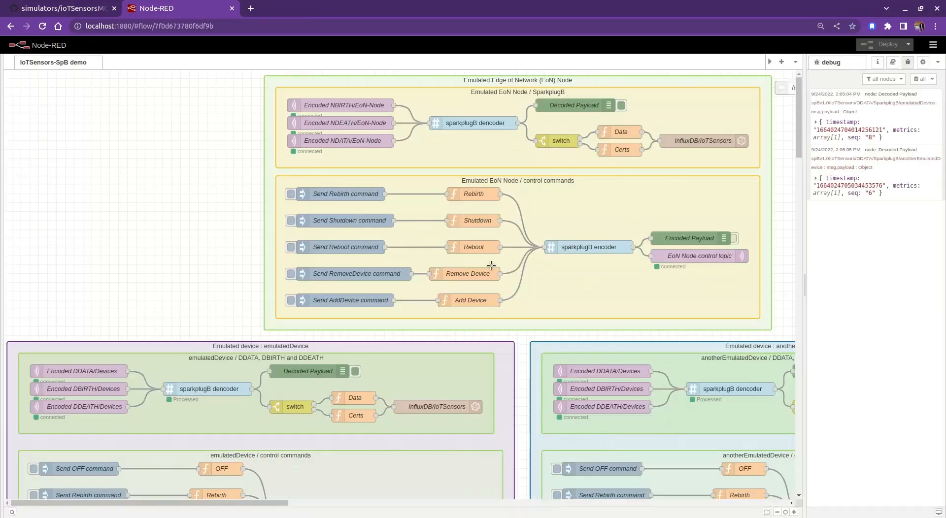
Step: Look over the Node-RED demo flow, then reach the Grafana login at localhost:3000 with admin credentials shown
scroll(down, 3)
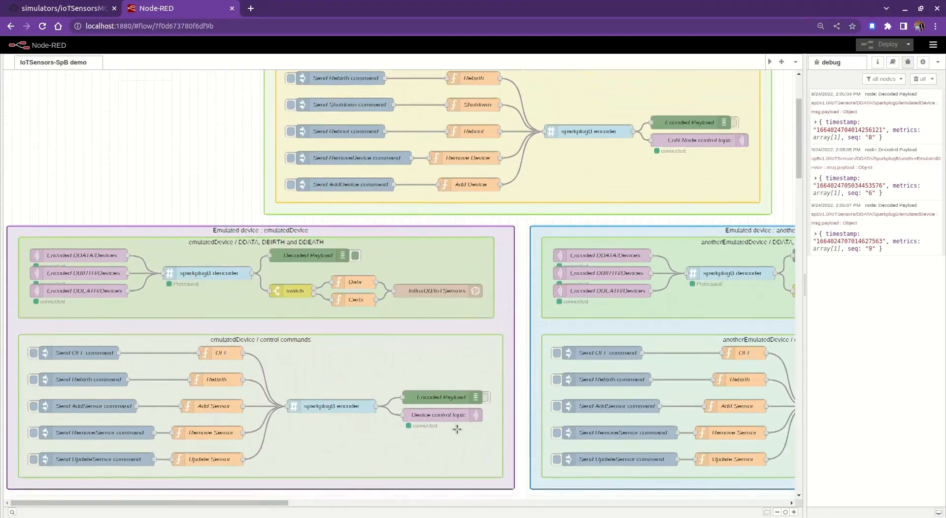
scroll(up, 3)
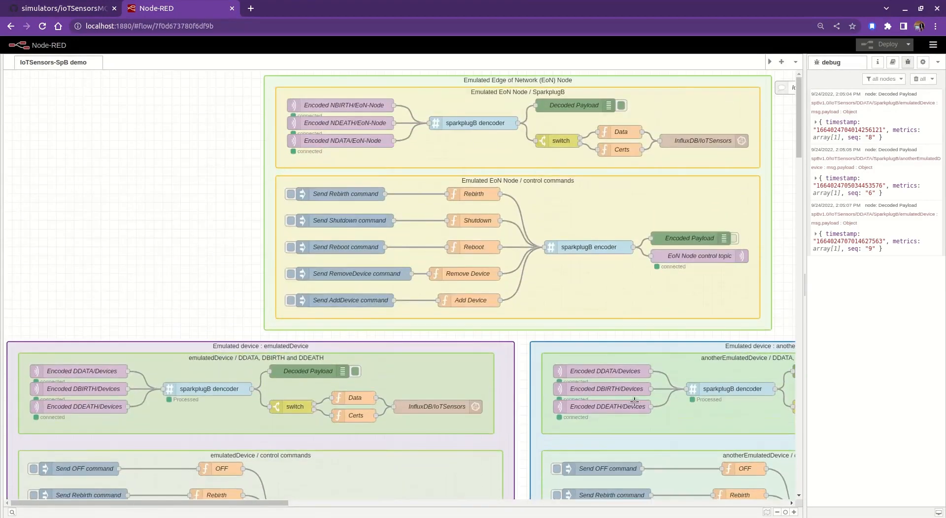
click(780, 512)
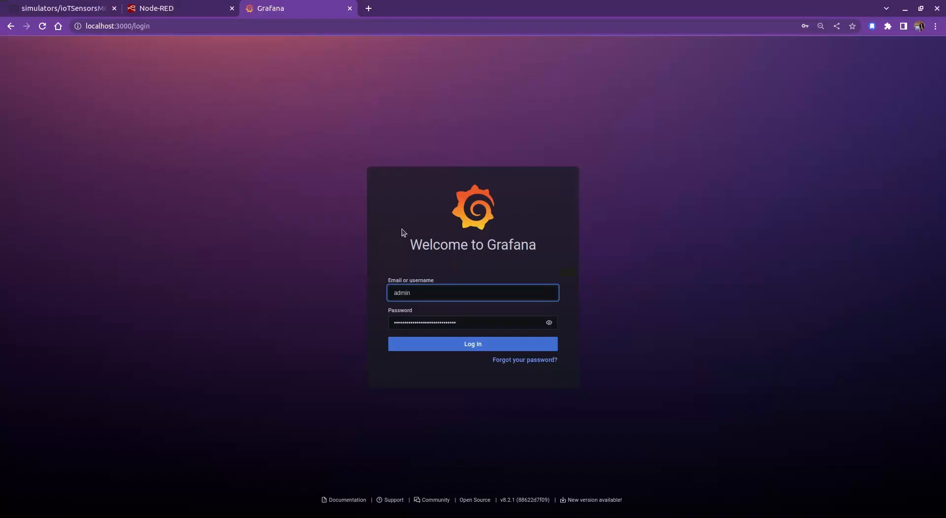
click(547, 322)
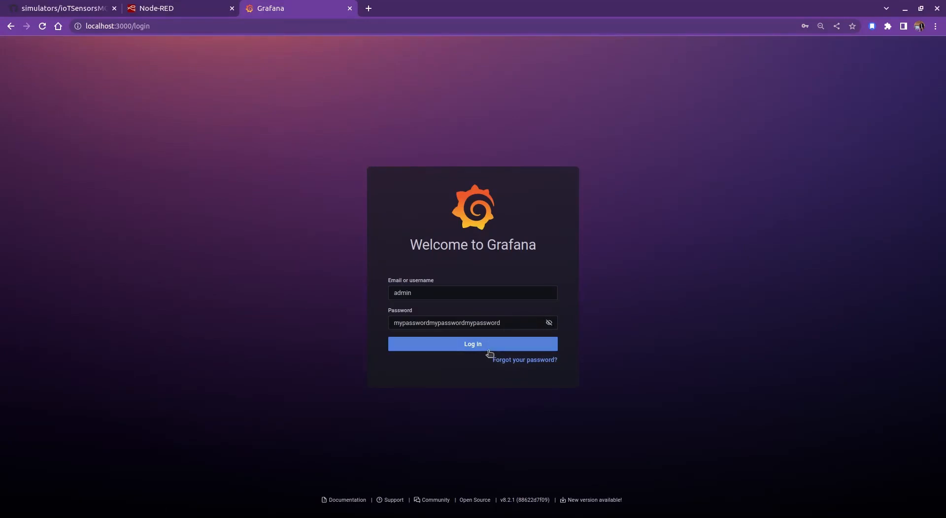
Step: Log in to Grafana and open the IoTSensors SparkplugB dashboard, then return to Node-RED
click(472, 344)
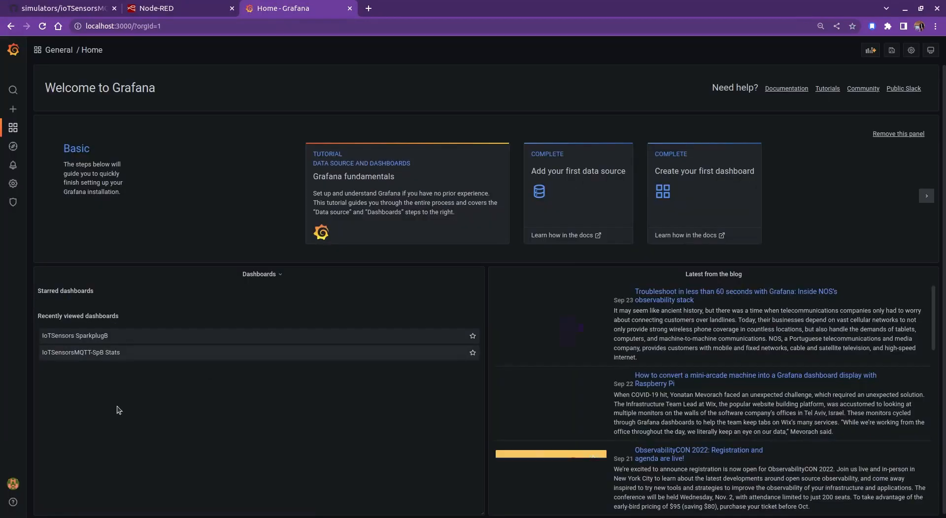
click(75, 334)
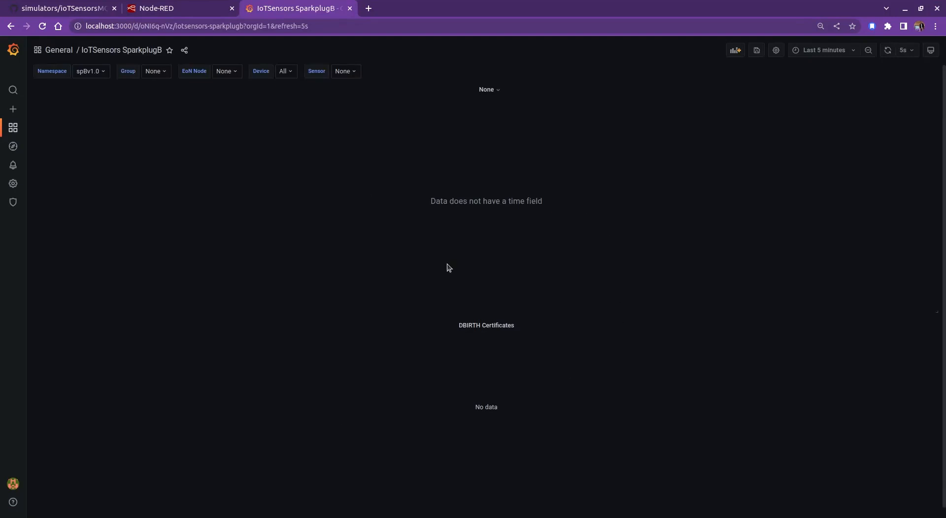
mouse_move(481, 219)
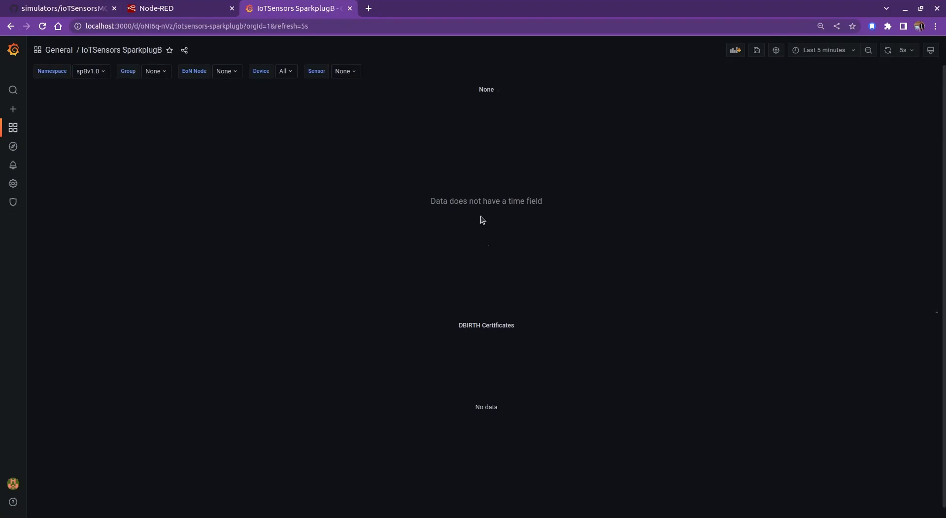
click(176, 8)
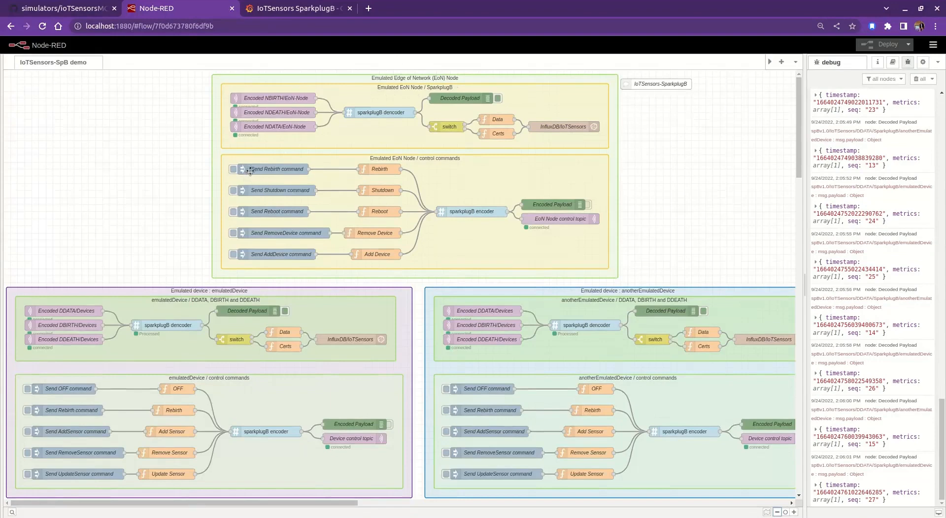
Step: Inject the Send Rebirth command to the EoN node and return to the Grafana dashboard
click(232, 168)
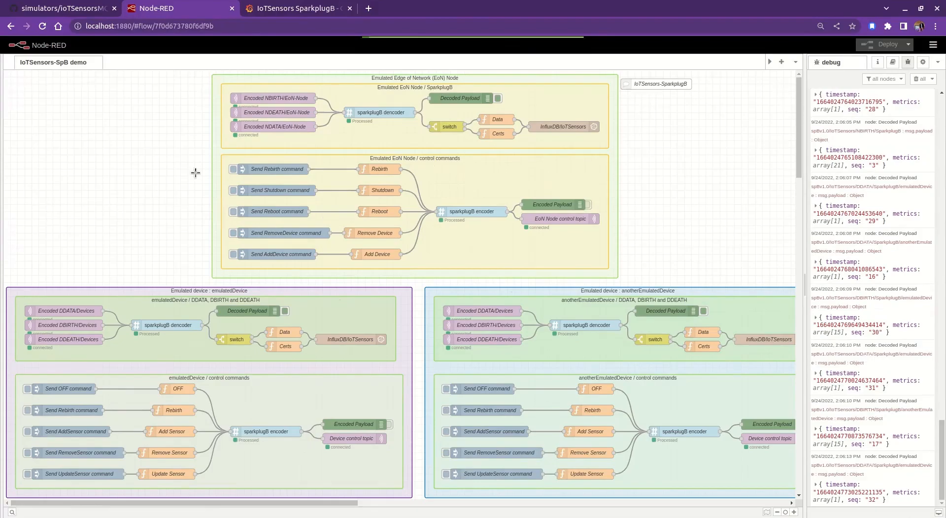
click(295, 9)
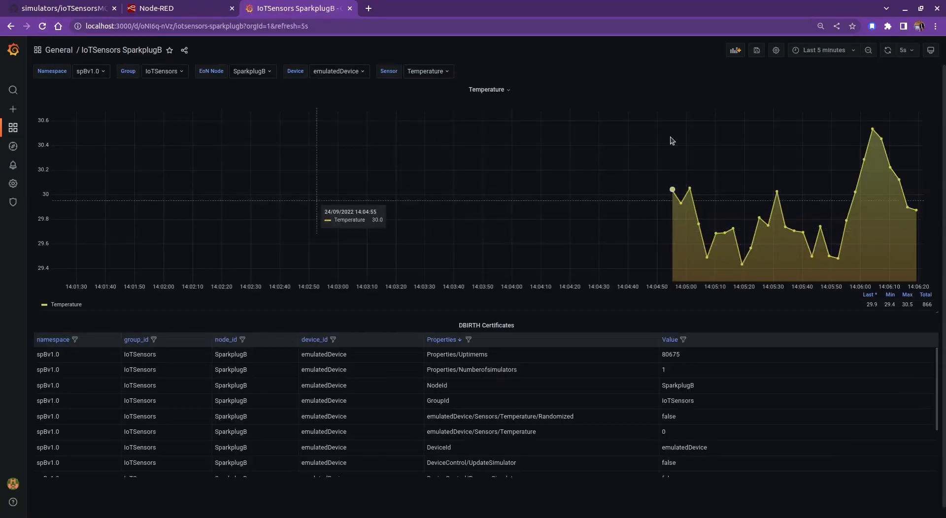
Step: Set the dashboard's Device variable to All so both emulated devices' DBIRTH certificates appear
scroll(down, 3)
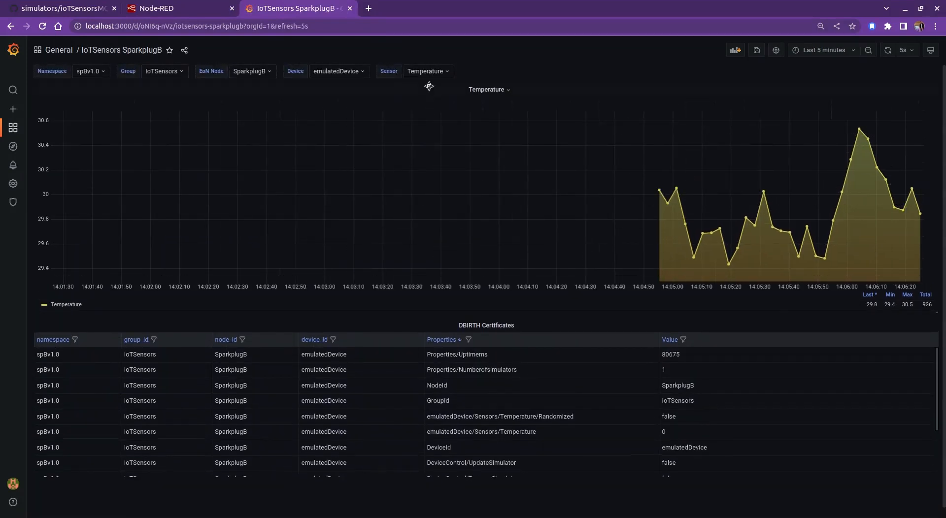
click(338, 71)
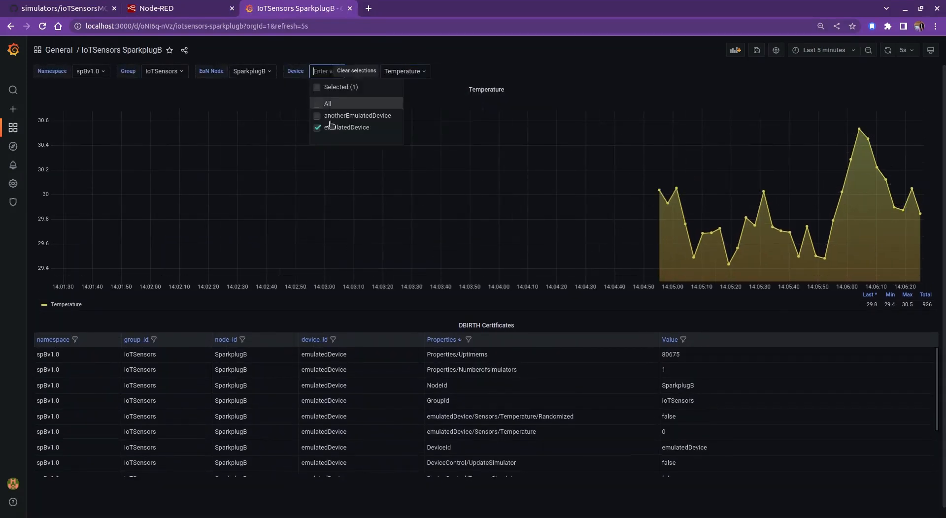
click(327, 104)
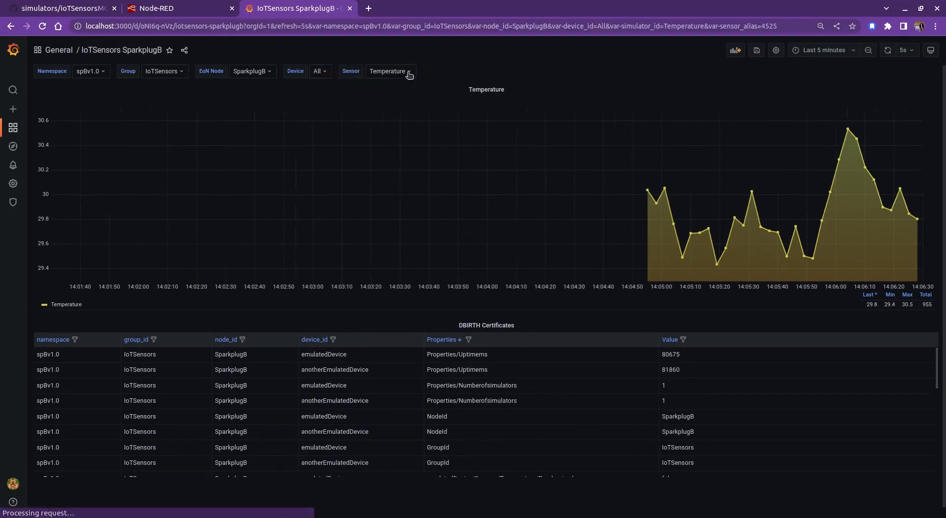
click(386, 71)
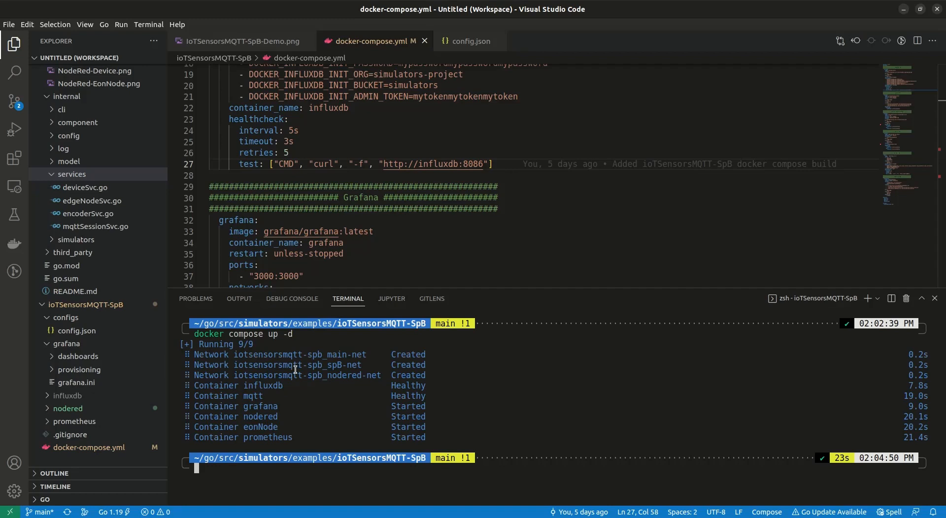
mouse_move(85, 194)
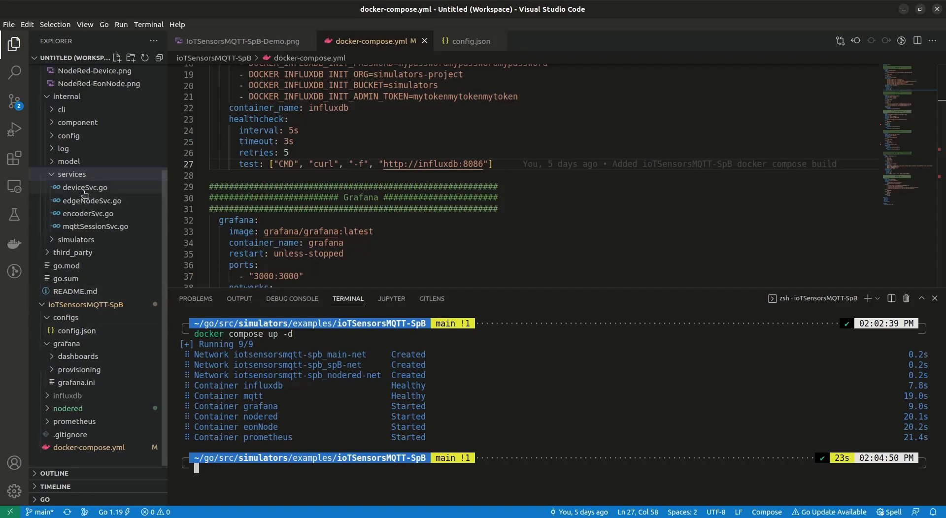
Step: Look through the deviceSvc.go device service source from top to bottom
click(84, 187)
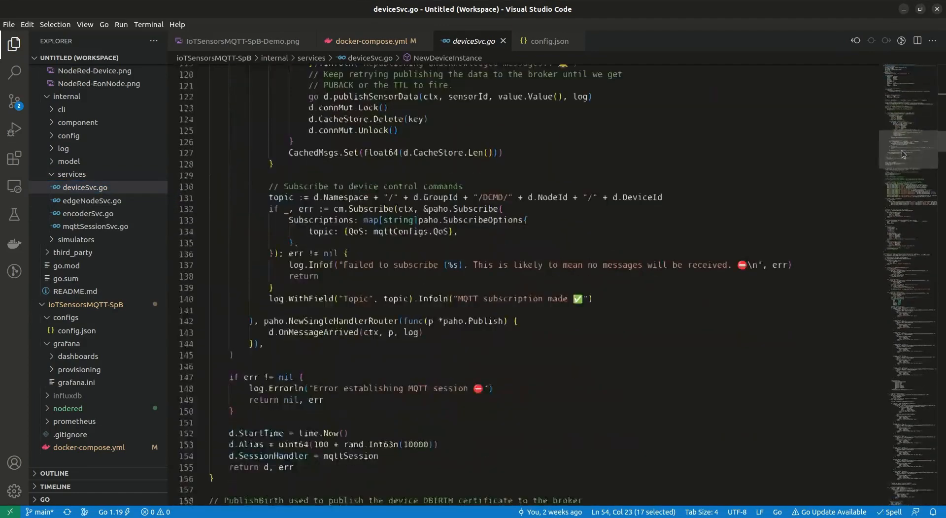
scroll(down, 3)
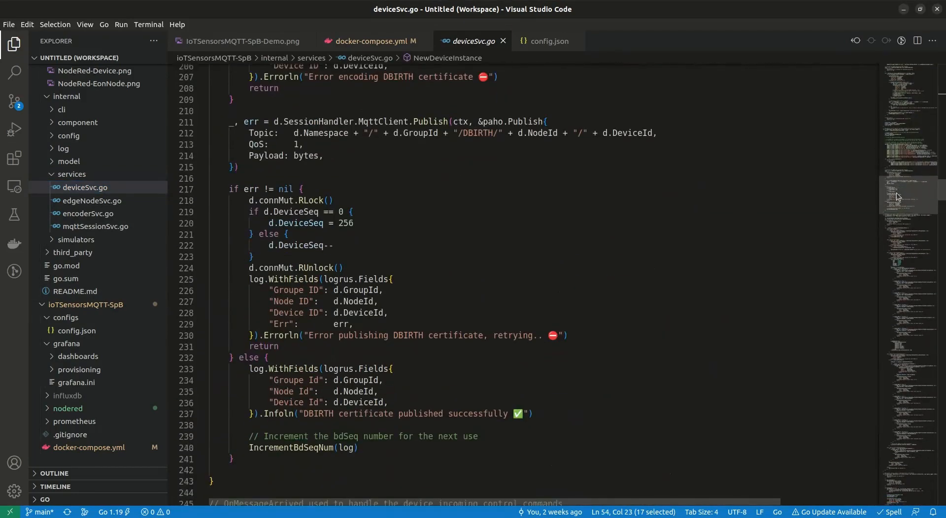
scroll(down, 3)
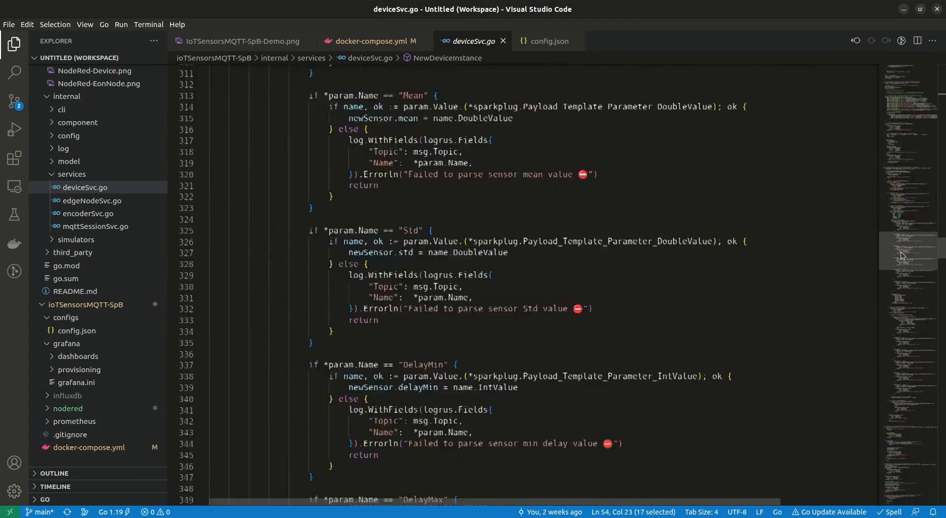
scroll(down, 3)
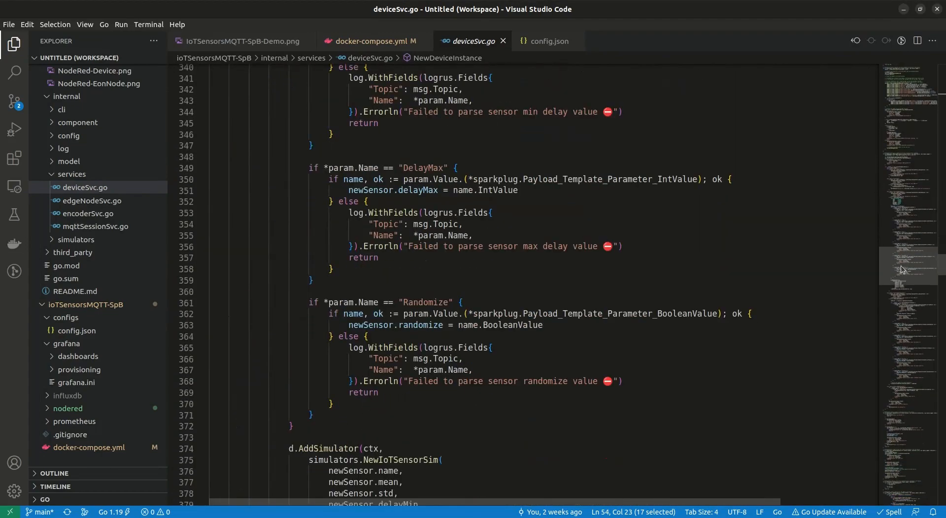
scroll(down, 3)
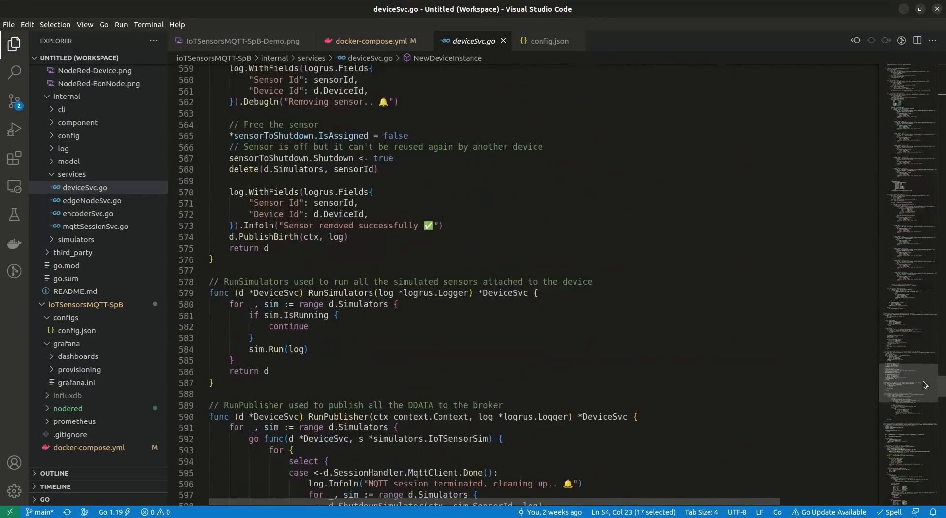
scroll(down, 3)
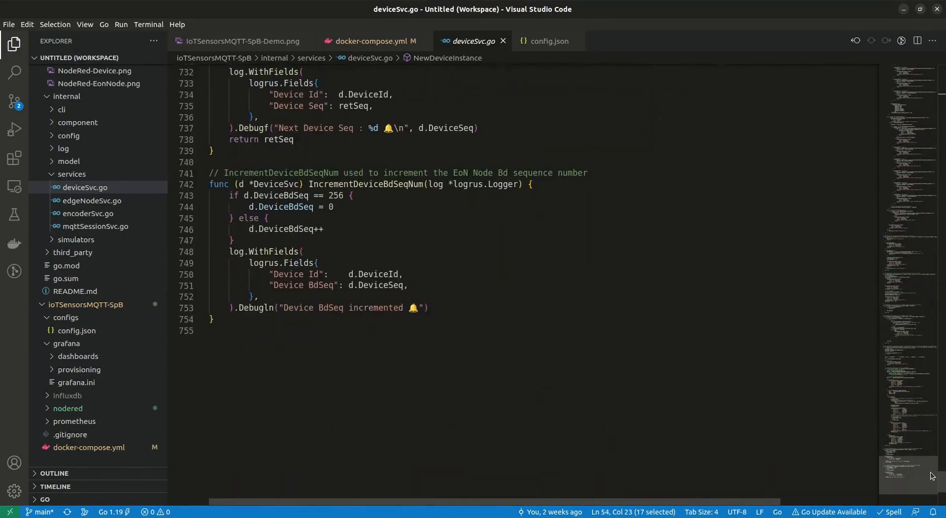
scroll(up, 3)
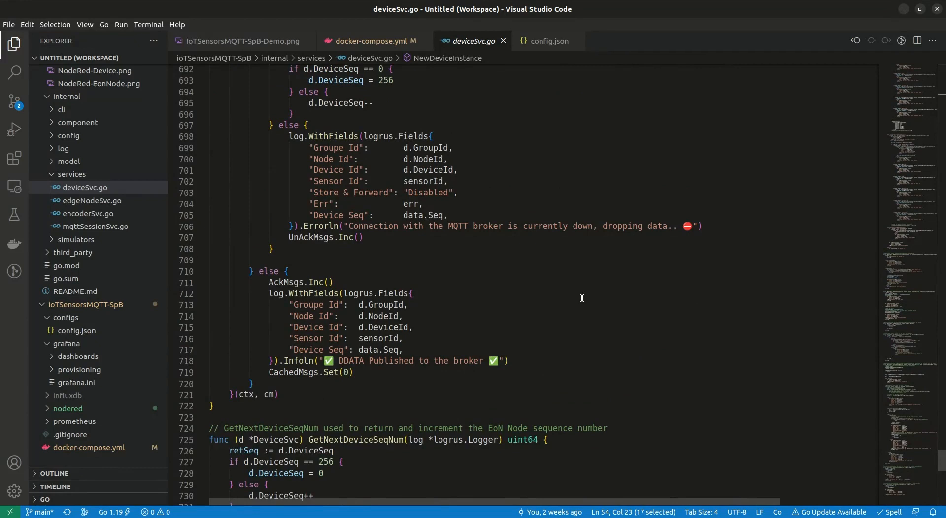
mouse_move(515, 42)
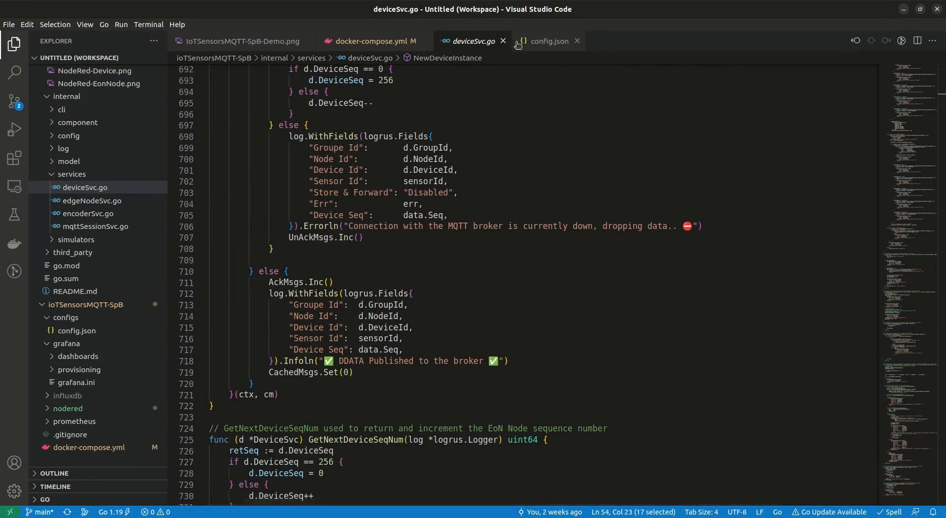
mouse_move(366, 40)
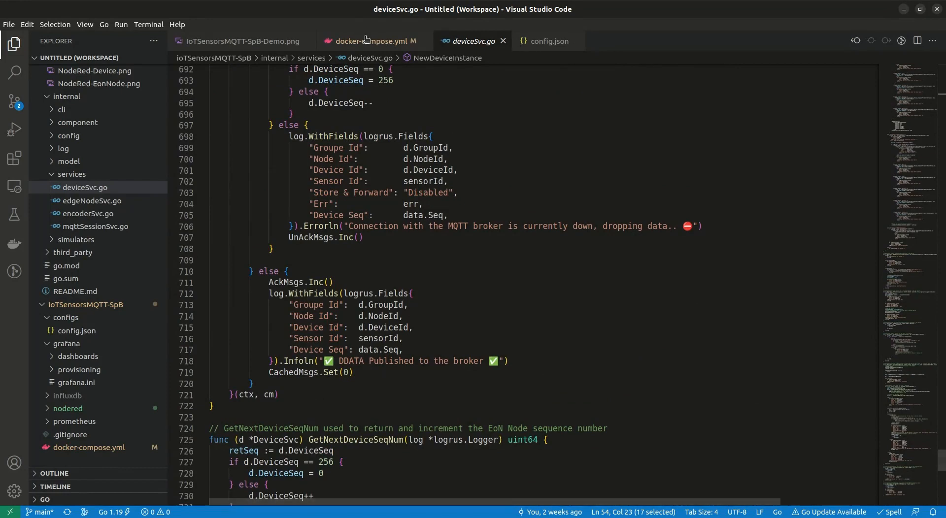
Step: Highlight the Humidity simulator settings in config.json, check the dashboard, and return to Node-RED
click(548, 41)
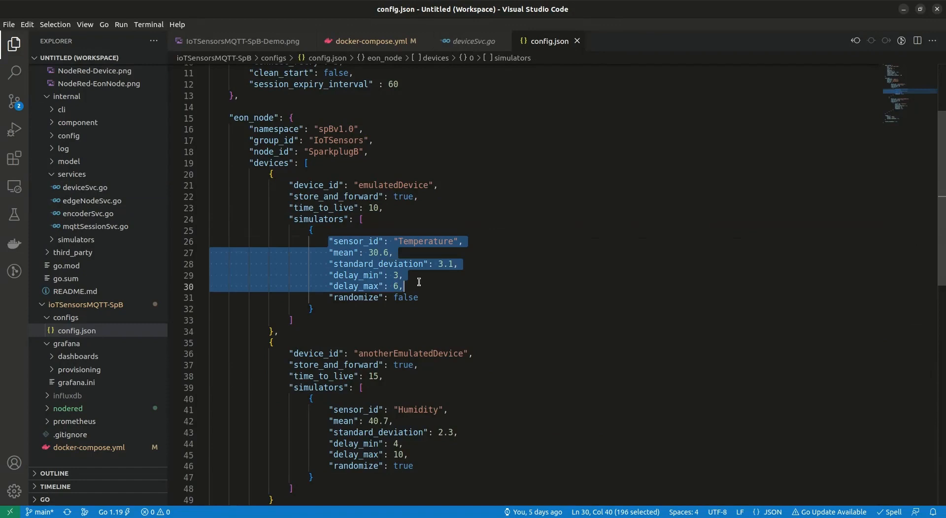
click(332, 409)
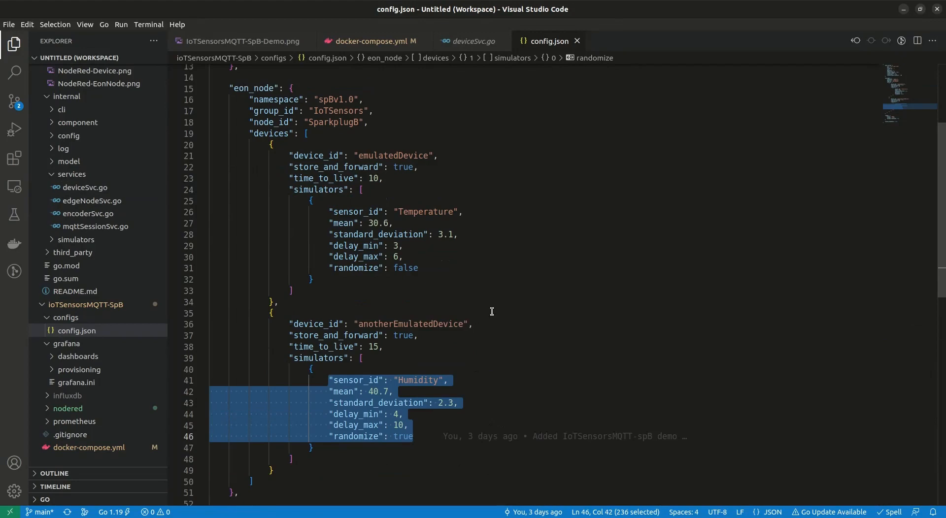
key(Super)
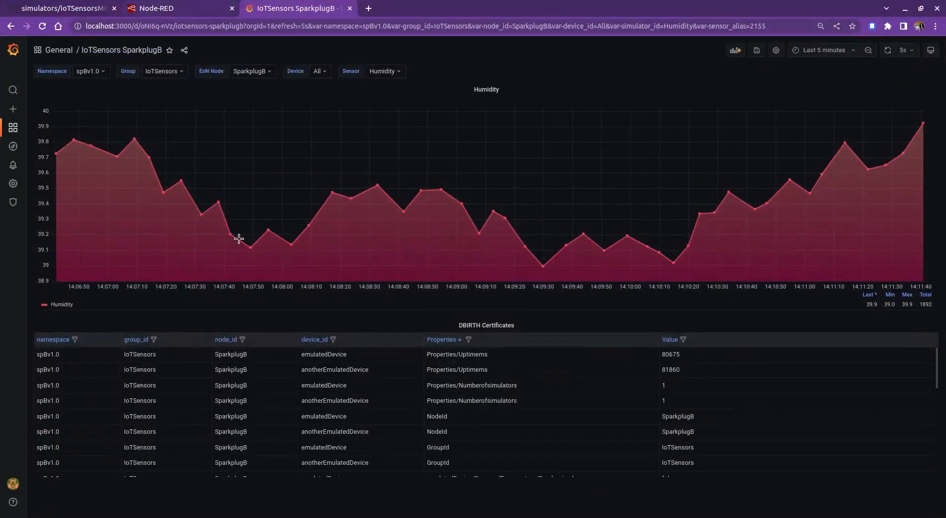
click(175, 8)
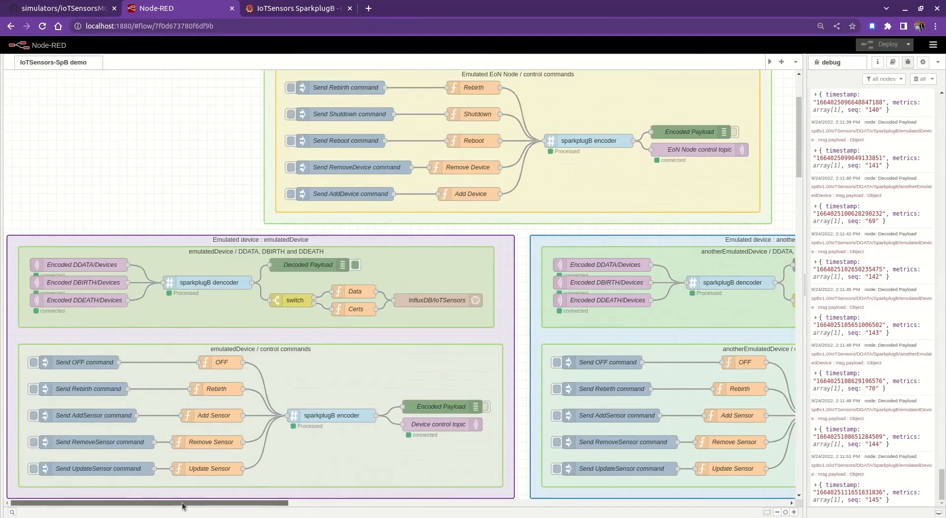
Step: Inspect the emulatedDevice Rebirth function node's payload and clear the debug sidebar
scroll(down, 3)
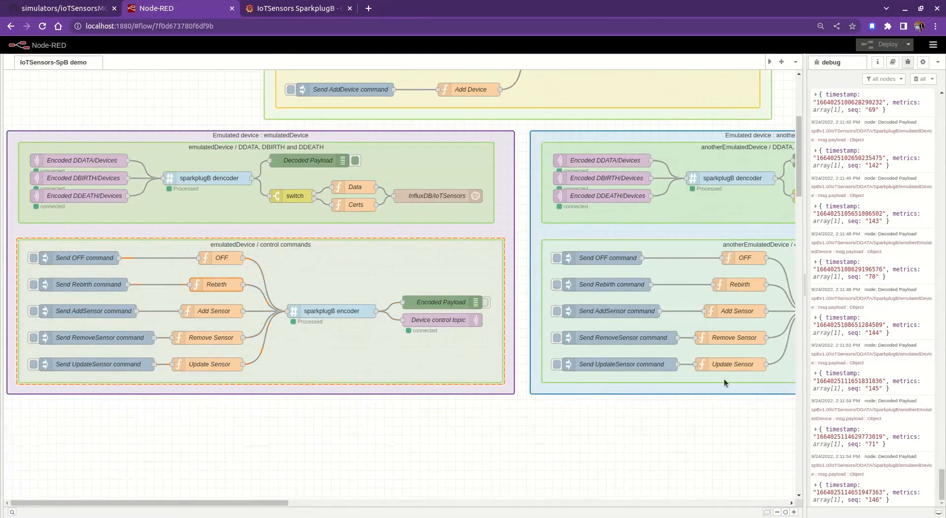
double_click(216, 284)
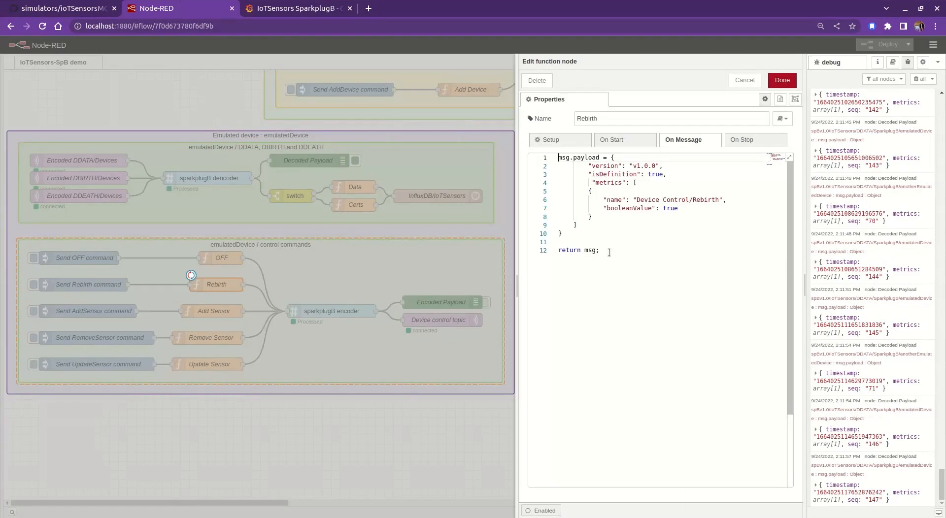
key(ctrl+a)
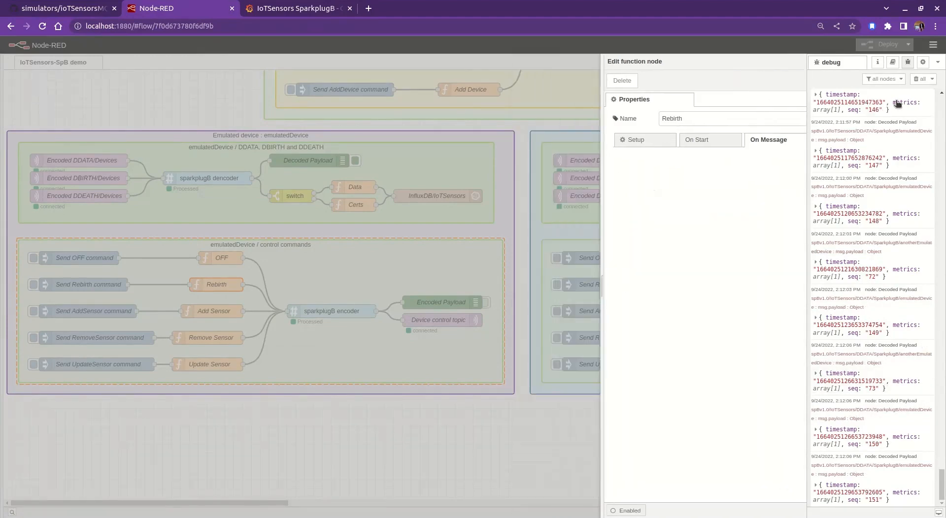
key(Escape)
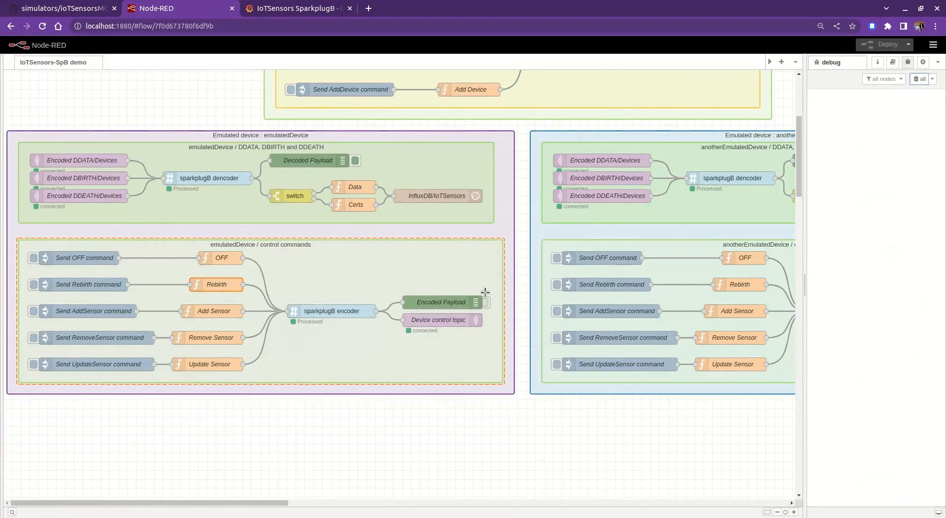
click(354, 159)
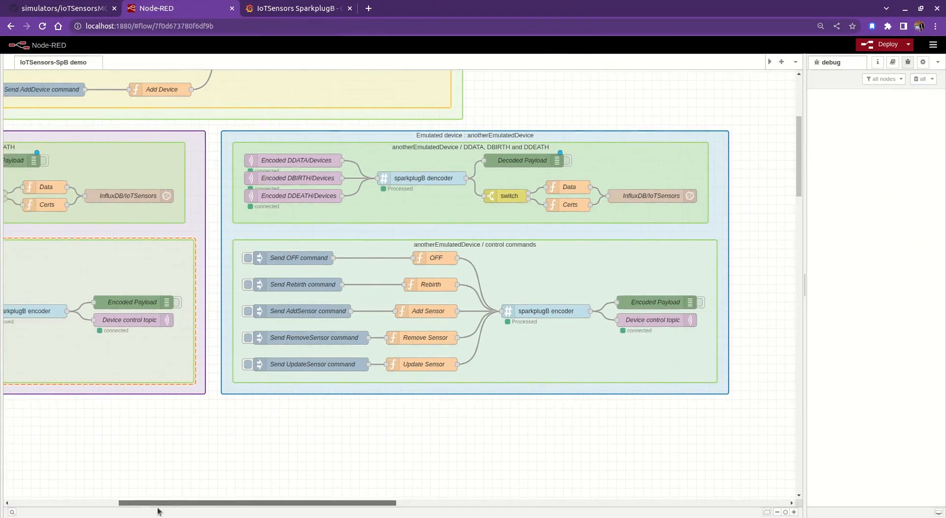
Step: Open the Add Sensor function node to view its NewSensor payload
scroll(left, 3)
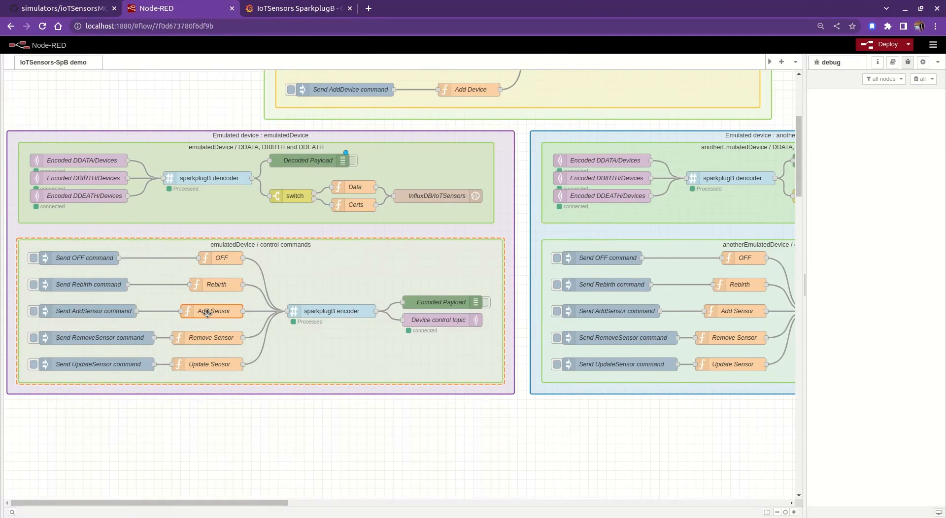
double_click(212, 310)
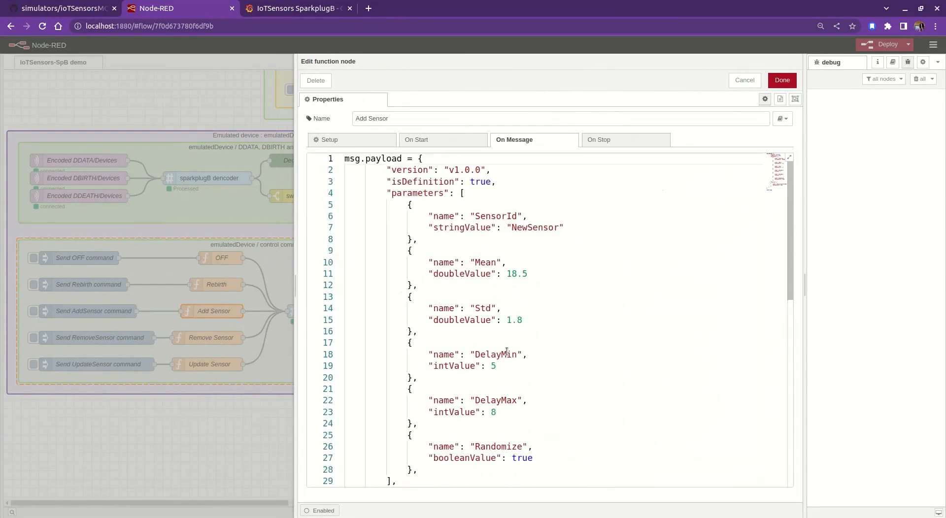
double_click(416, 193)
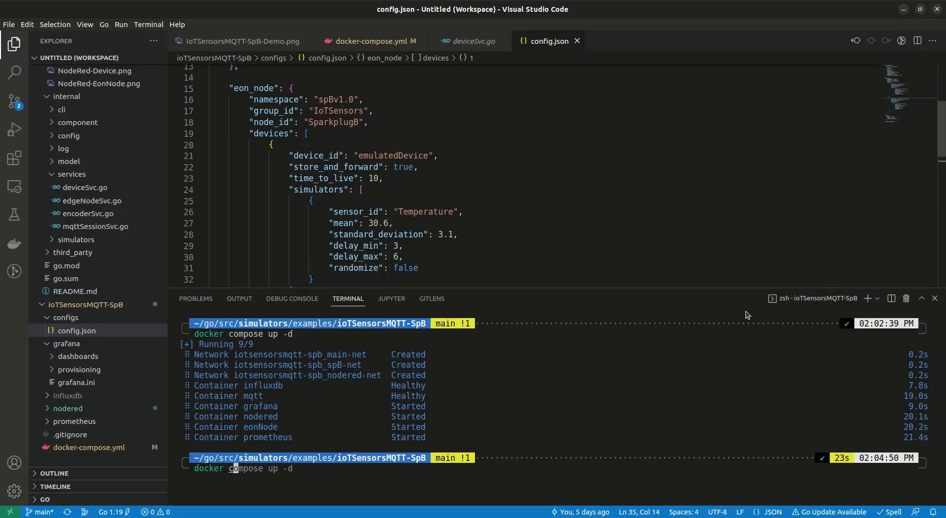
Step: Follow the eonNode logs with docker compose logs -f --tail 50, confirming NewSensor publishes data
click(370, 42)
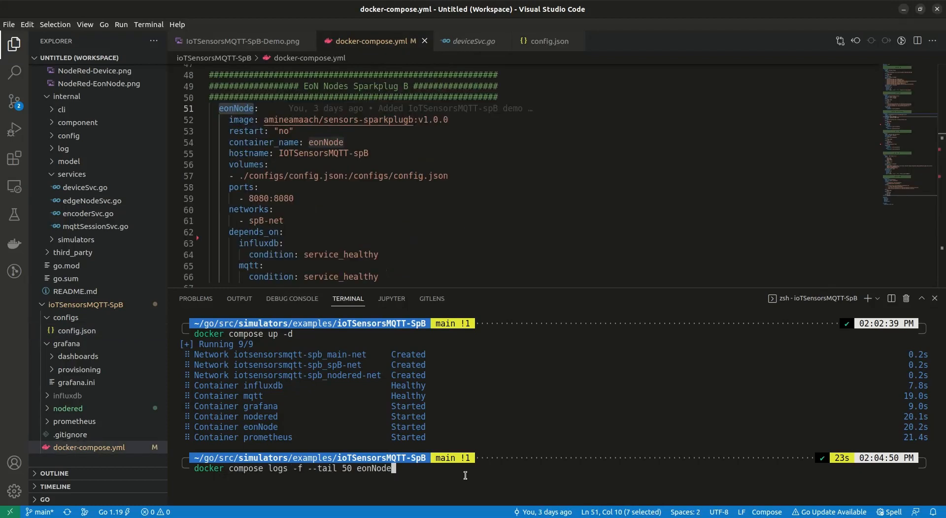
key(Return)
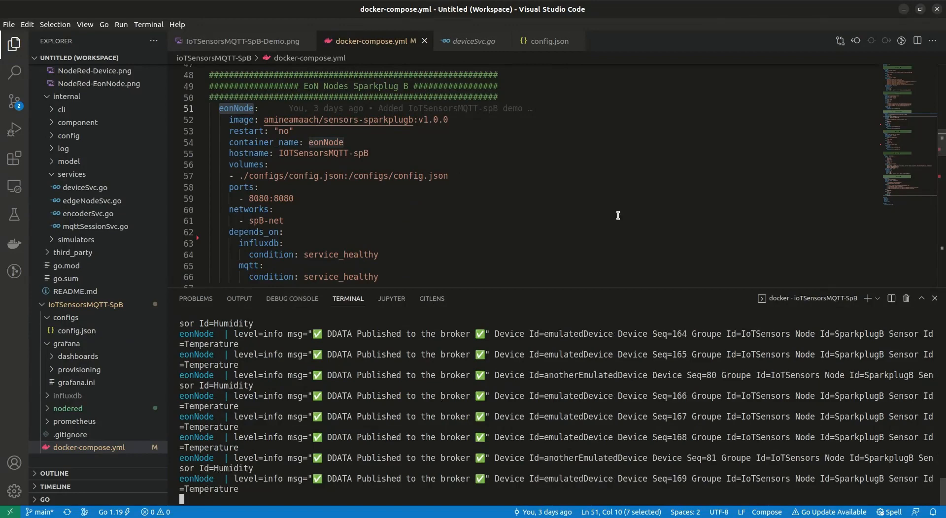
click(14, 44)
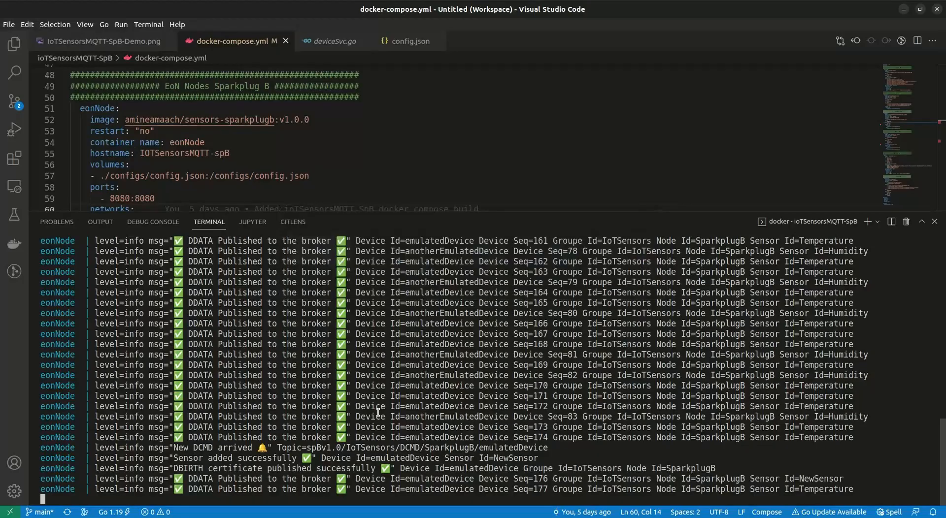
scroll(down, 3)
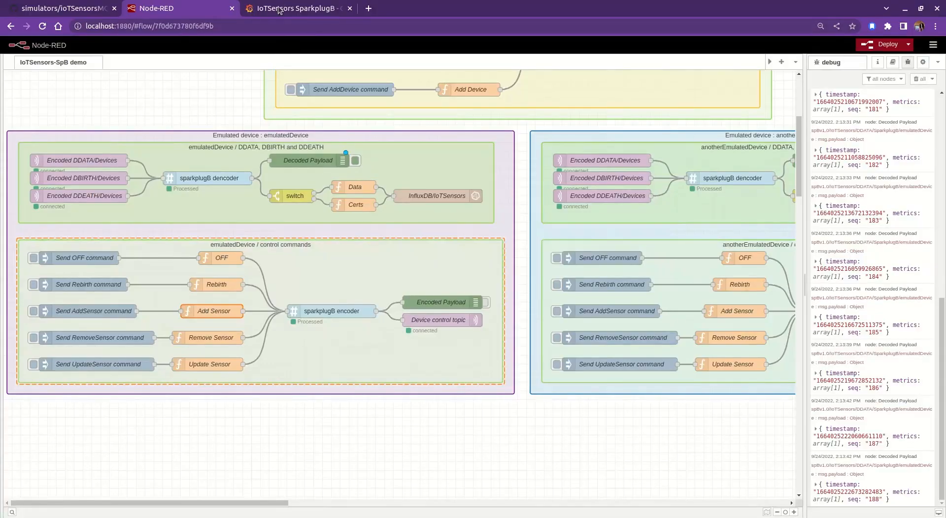
Step: Check the Grafana device filter, then send the AddSensor command to anotherEmulatedDevice from Node-RED
click(296, 8)
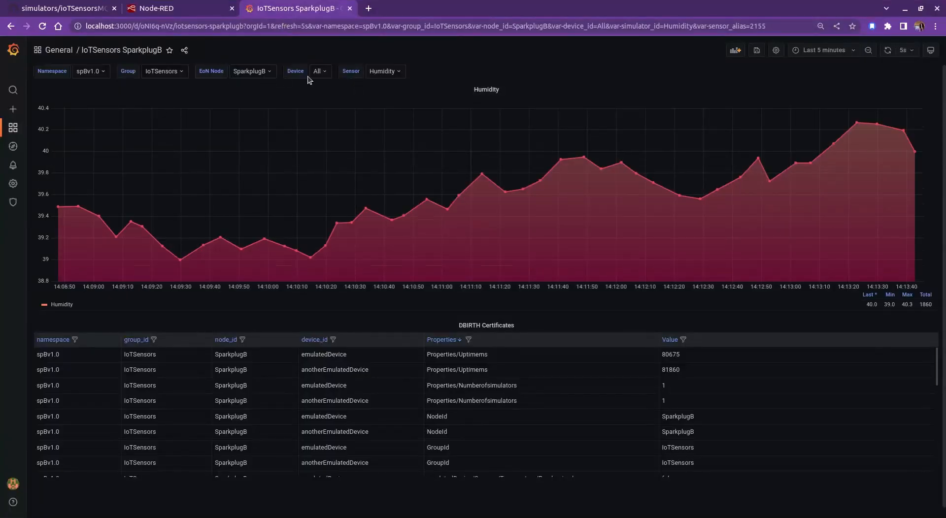
click(320, 71)
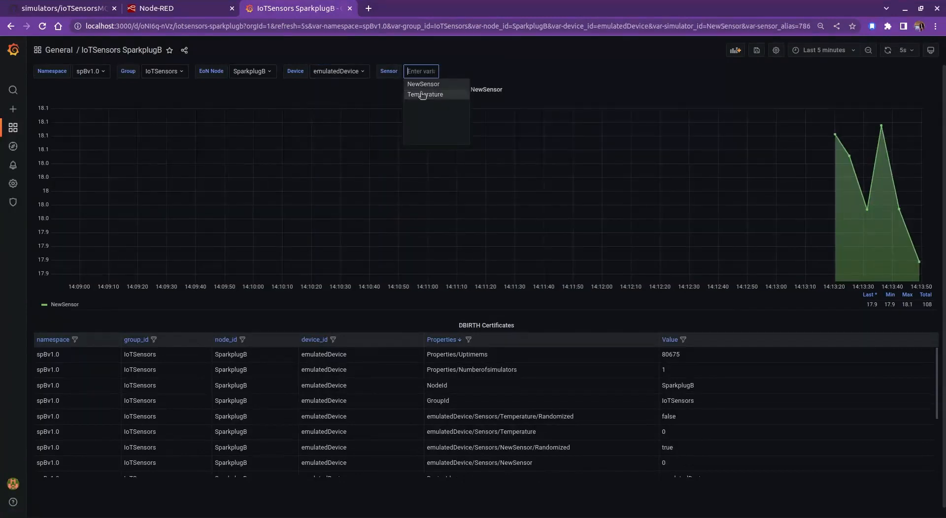
click(176, 8)
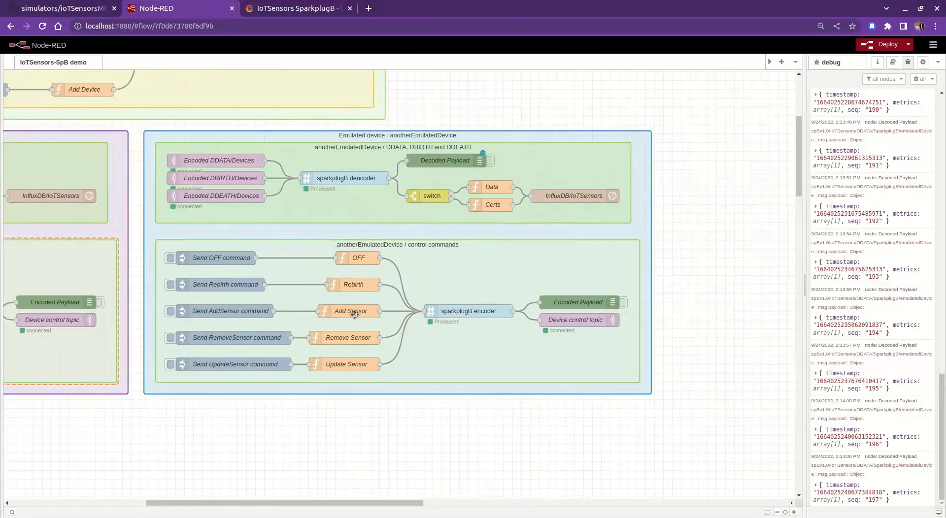
double_click(350, 310)
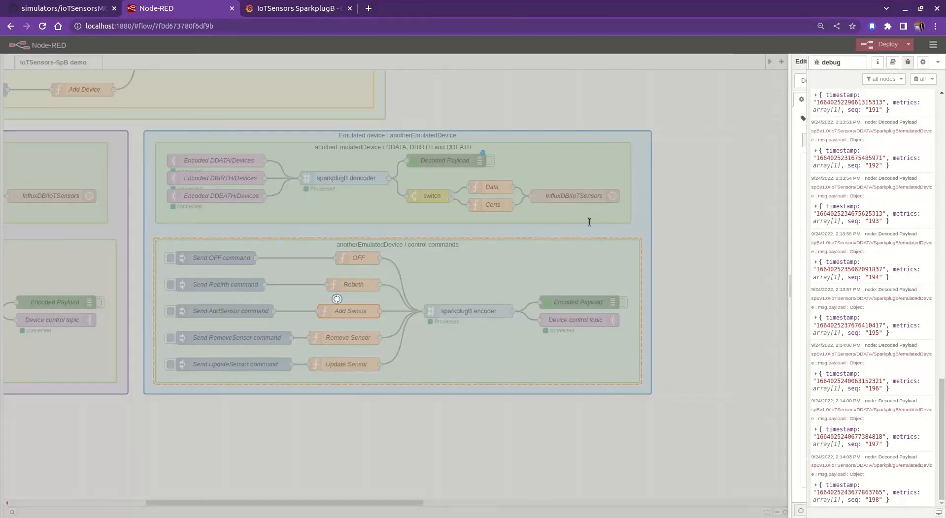
click(171, 311)
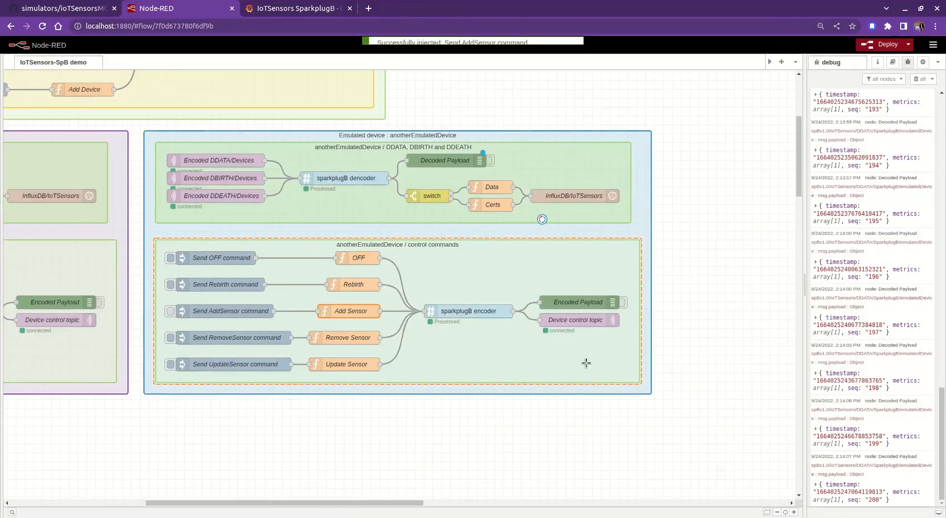
Step: Set the IoTSensors SparkplugB dashboard's Device filter to All, then bring up the simulator README on GitHub
click(296, 8)
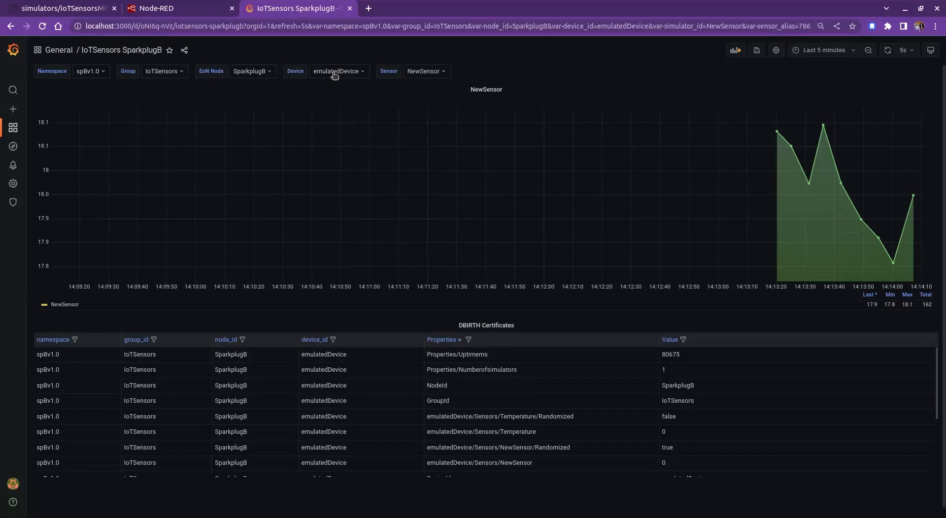
click(337, 71)
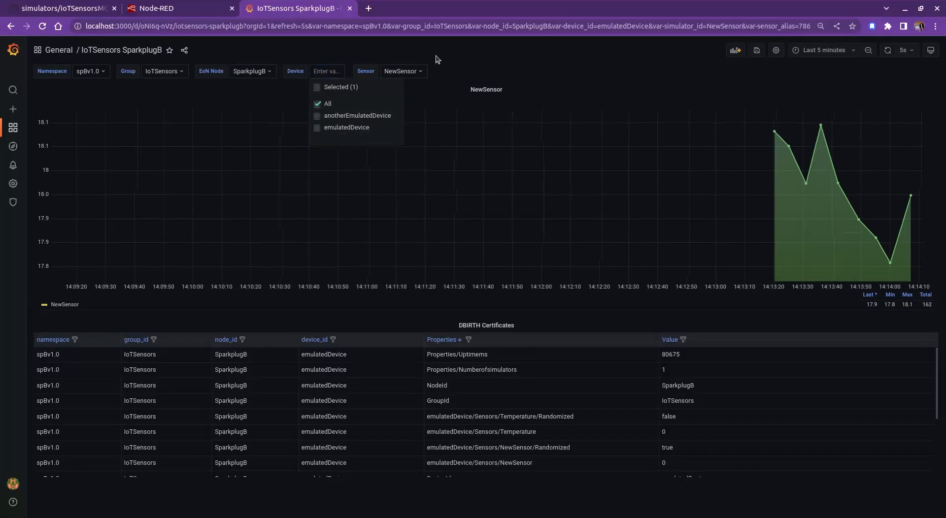
click(327, 104)
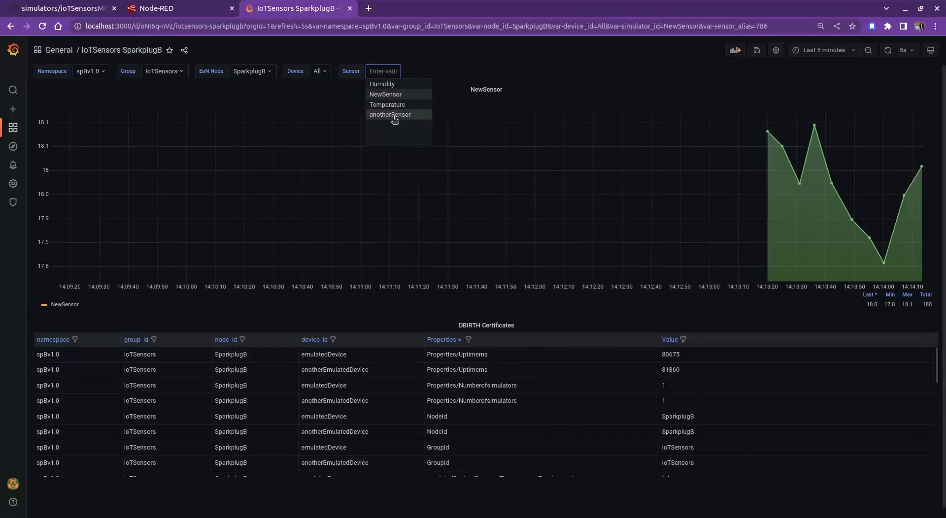
click(60, 8)
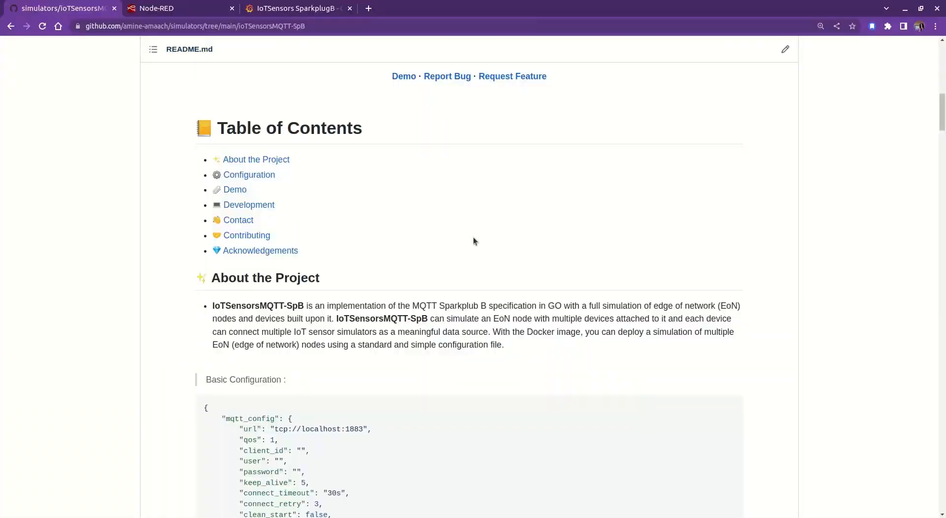
Step: Scroll the README to the Fields description and highlight the time_to_live device field
scroll(down, 3)
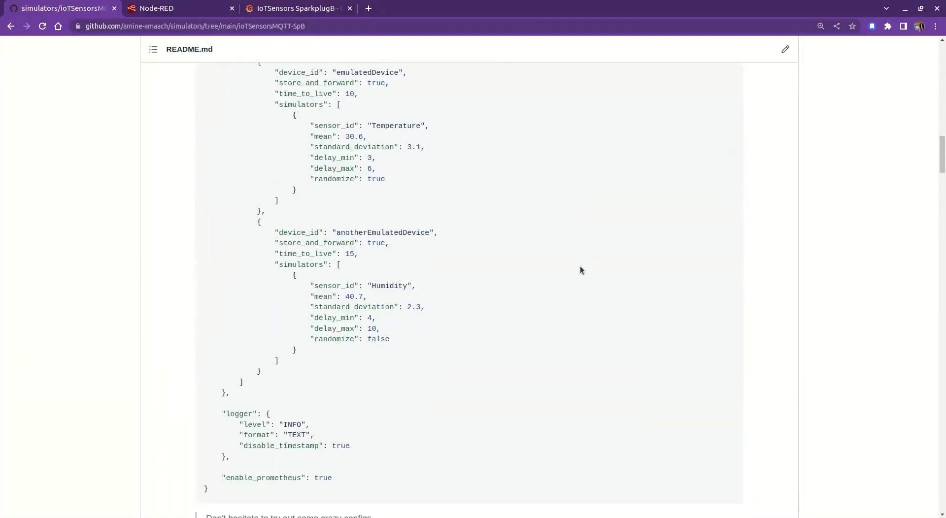
scroll(up, 3)
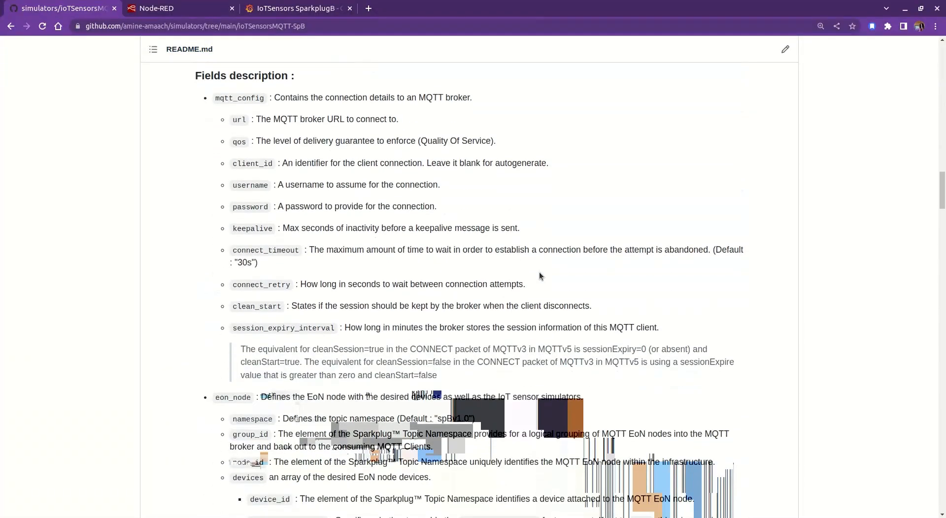
scroll(down, 3)
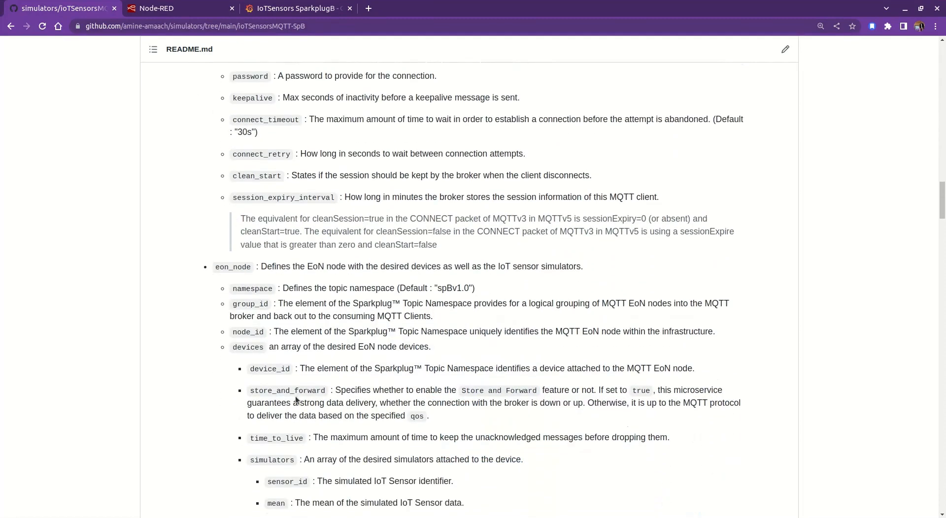
mouse_move(418, 407)
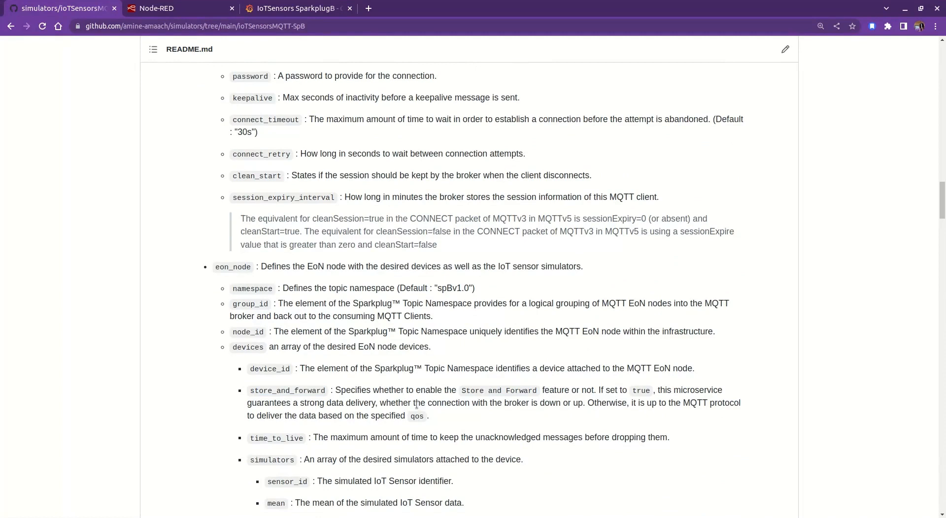
mouse_move(528, 434)
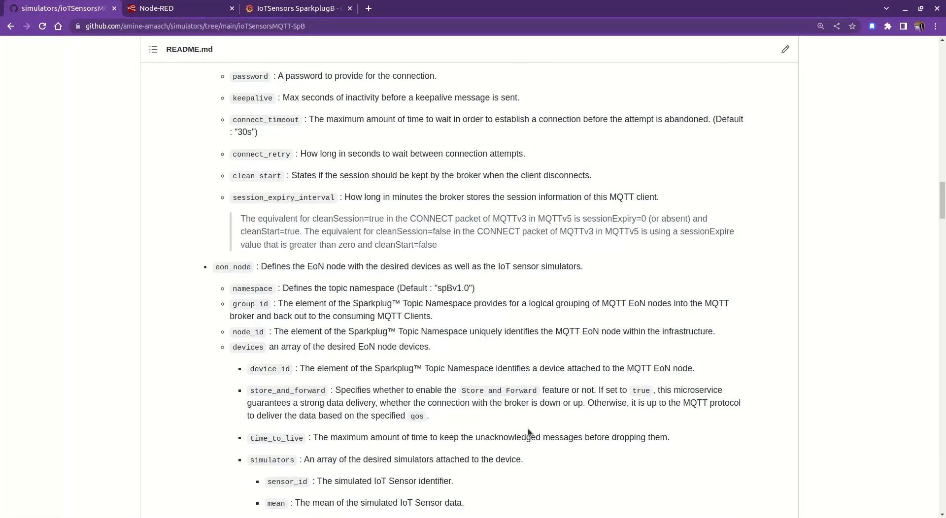
scroll(down, 3)
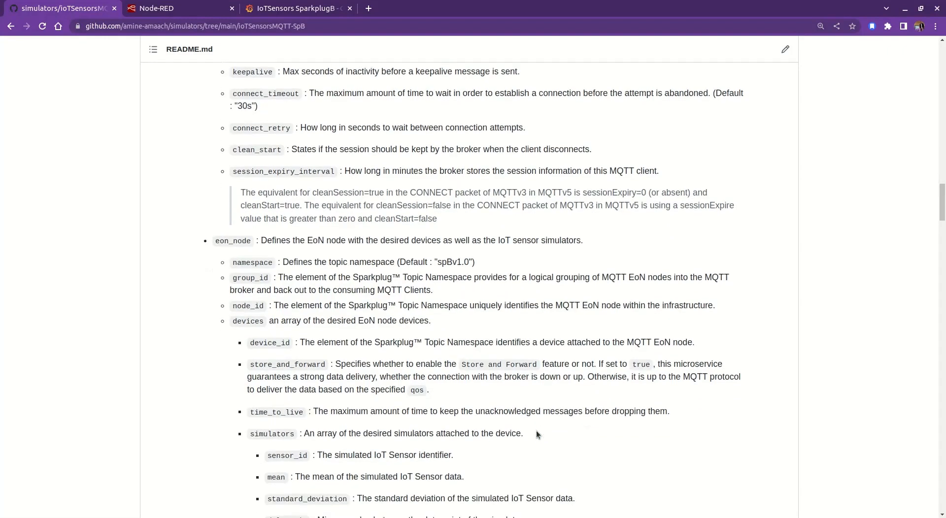
mouse_move(533, 433)
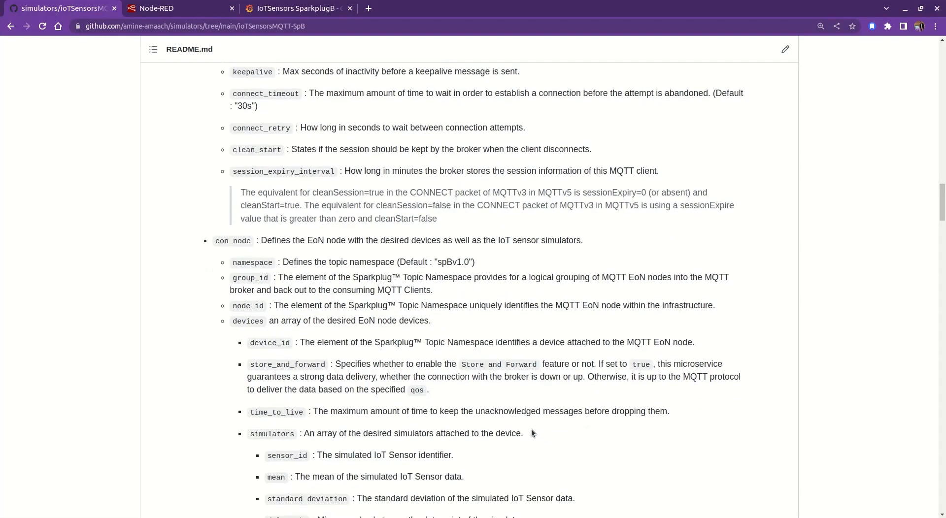
mouse_move(500, 356)
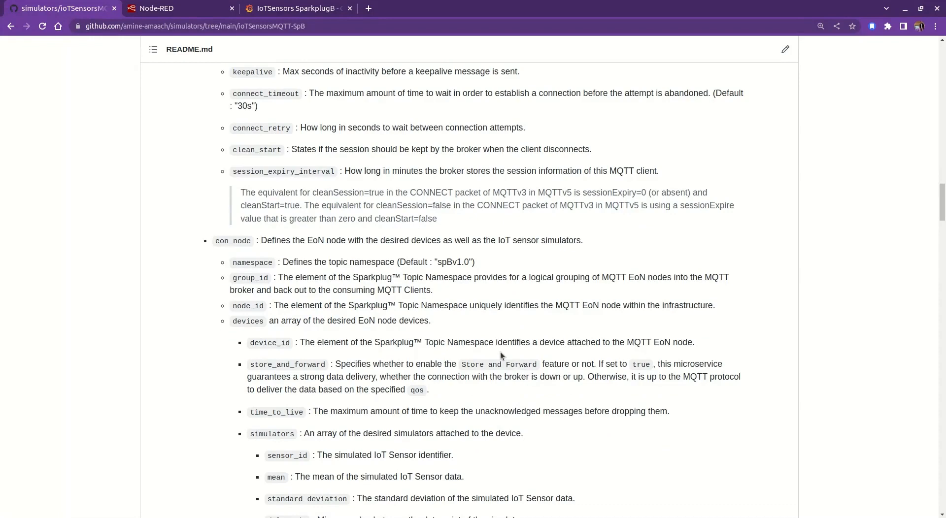
mouse_move(246, 310)
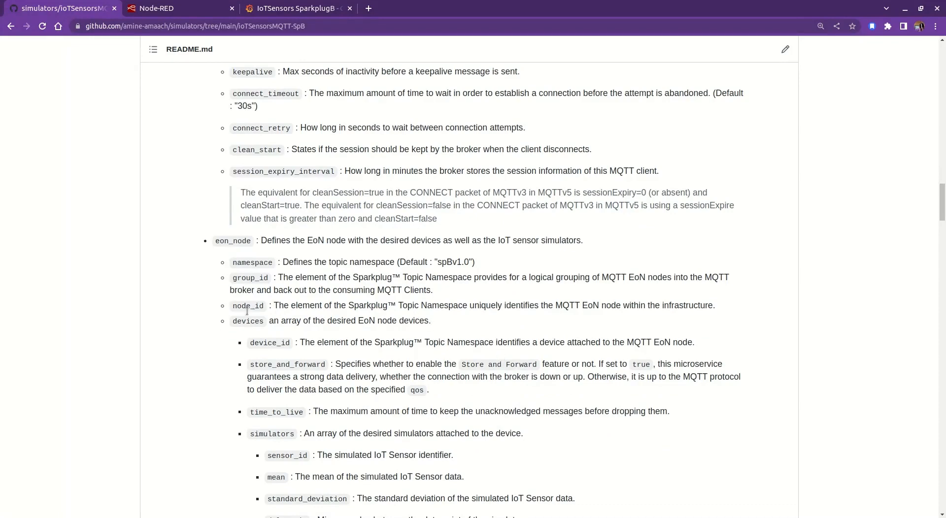
scroll(down, 3)
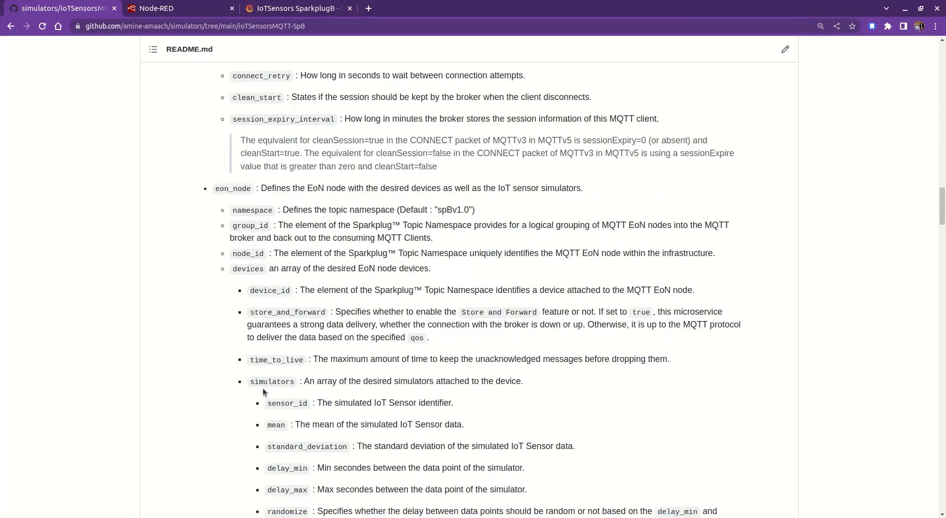
double_click(276, 360)
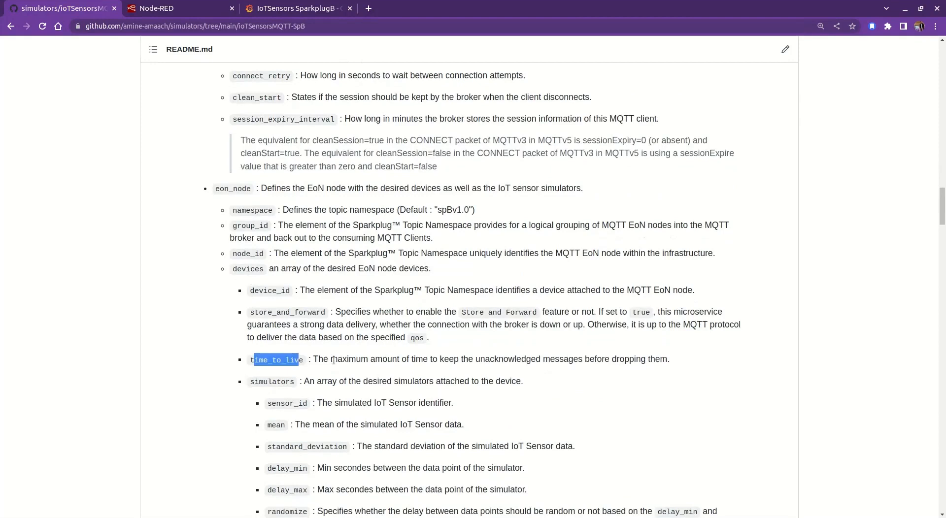
click(455, 351)
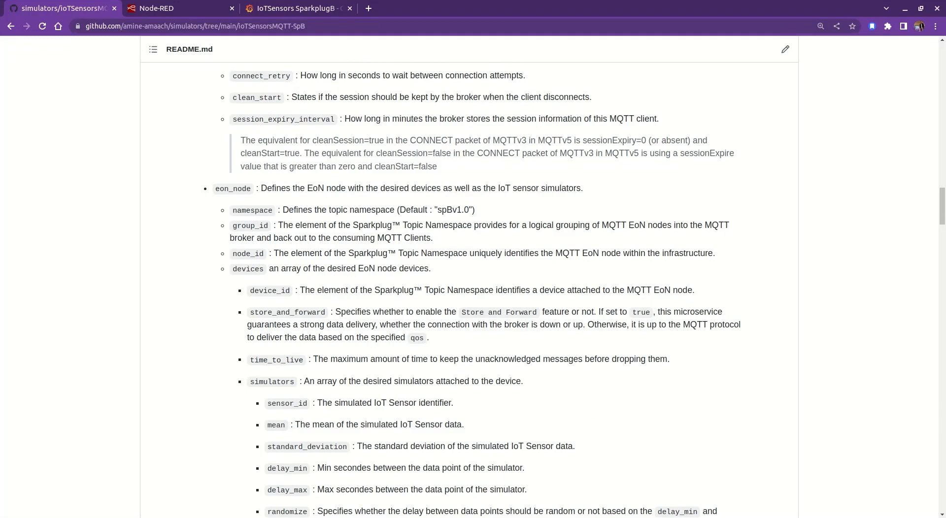
mouse_move(337, 339)
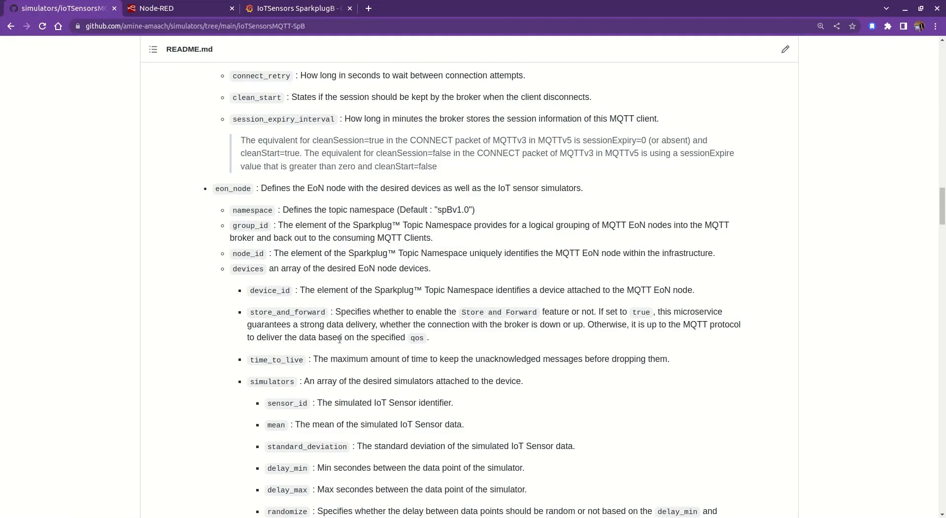
mouse_move(64, 278)
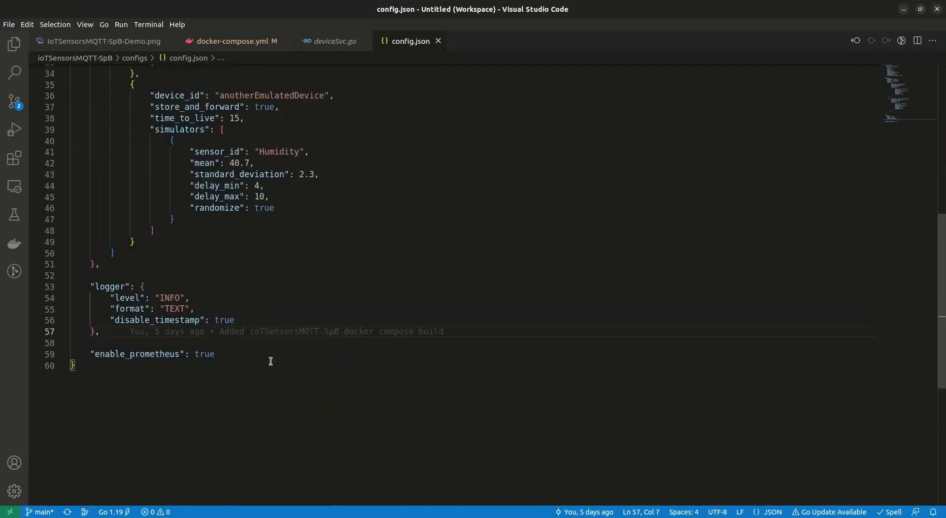
Step: Review docker-compose.yml, highlighting the broker's spB-net network and the eonNode service above it
click(235, 41)
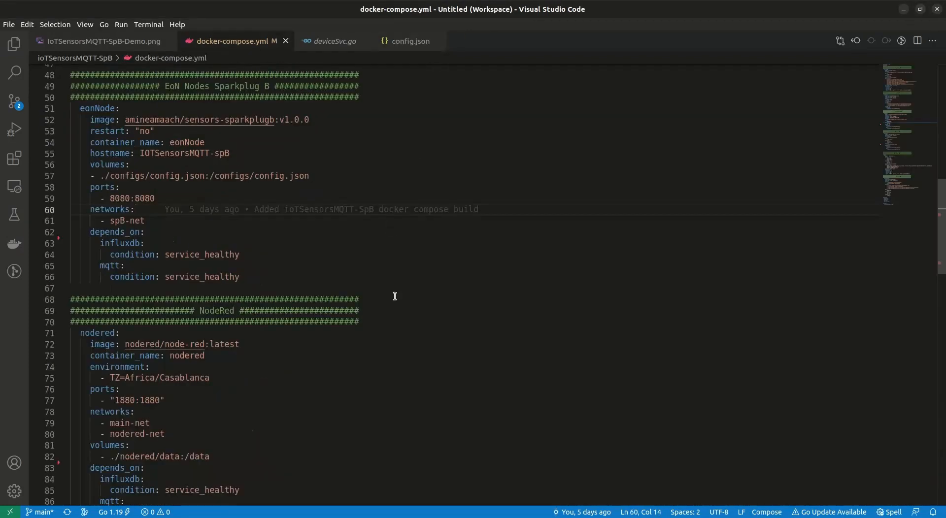
scroll(down, 3)
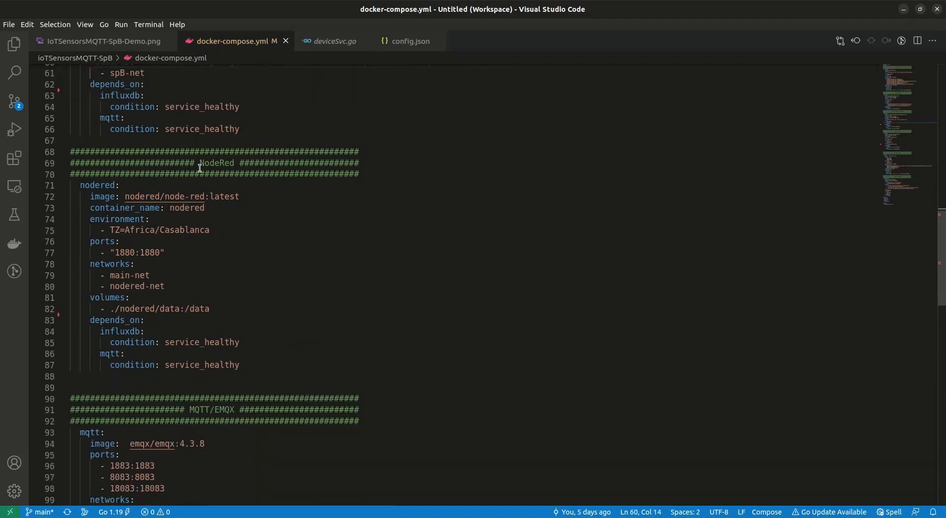
double_click(216, 163)
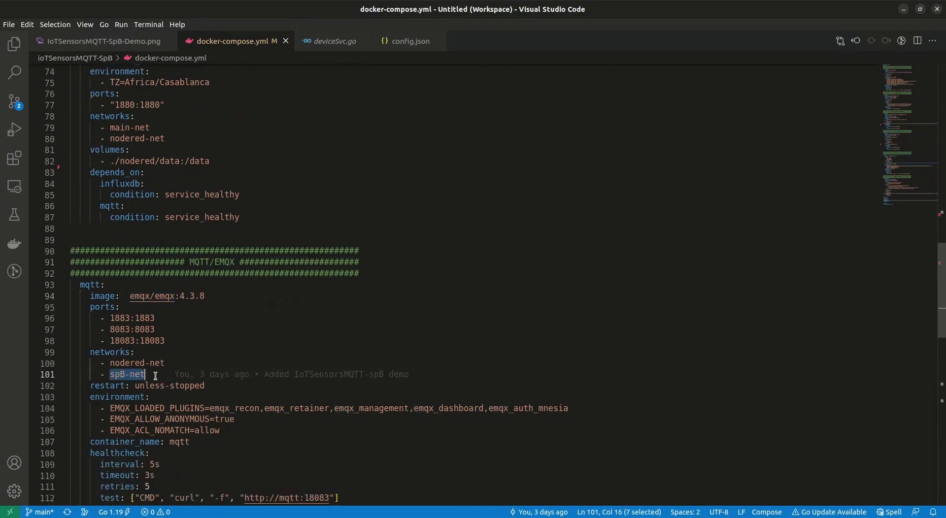
scroll(up, 3)
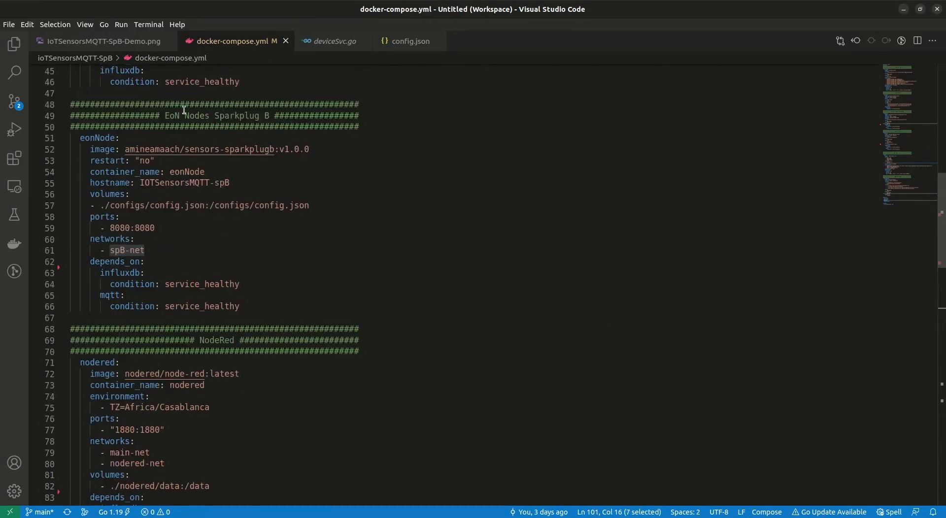
mouse_move(171, 233)
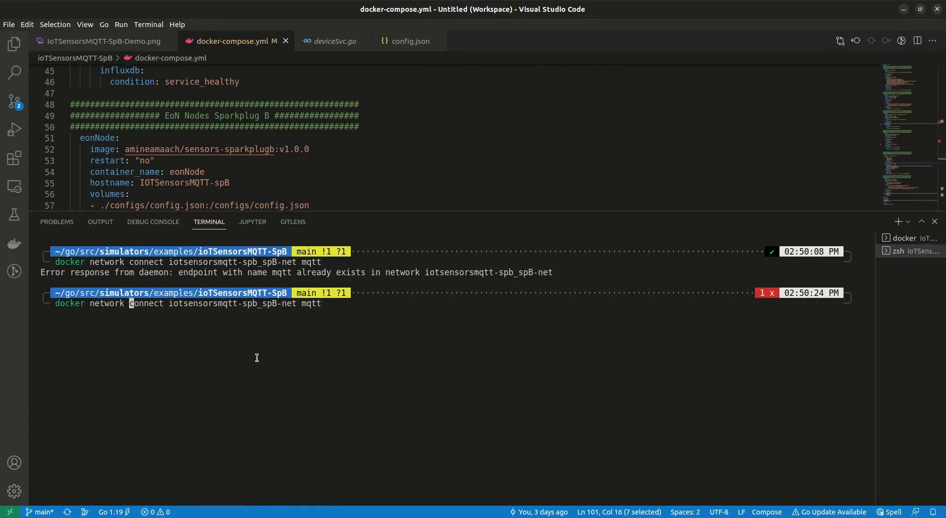
Step: Watch the eonNode logs report the broker down, then highlight keep_alive in config.json
key(Return)
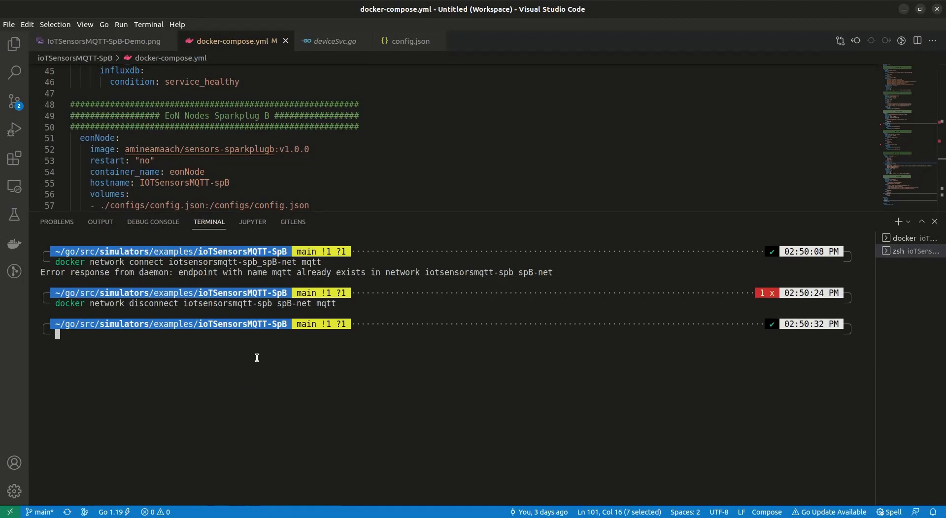
mouse_move(798, 321)
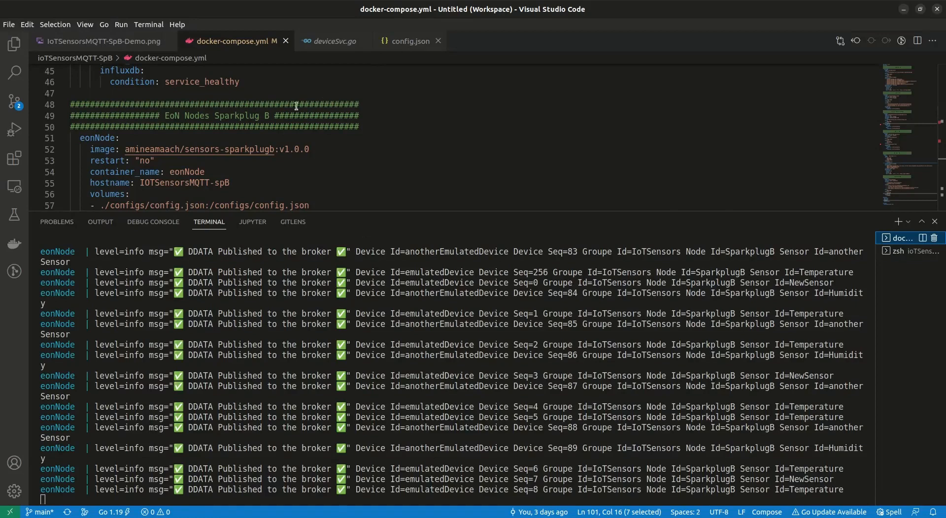
click(409, 41)
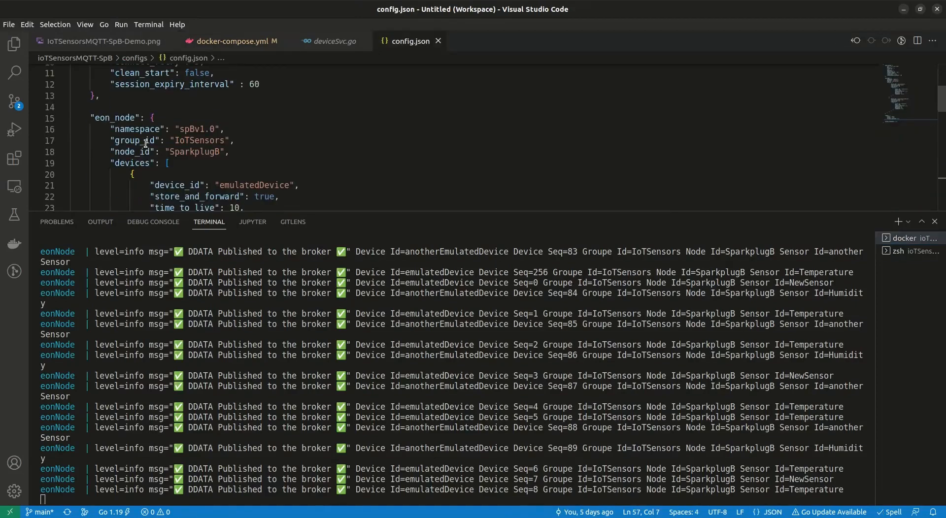
double_click(140, 158)
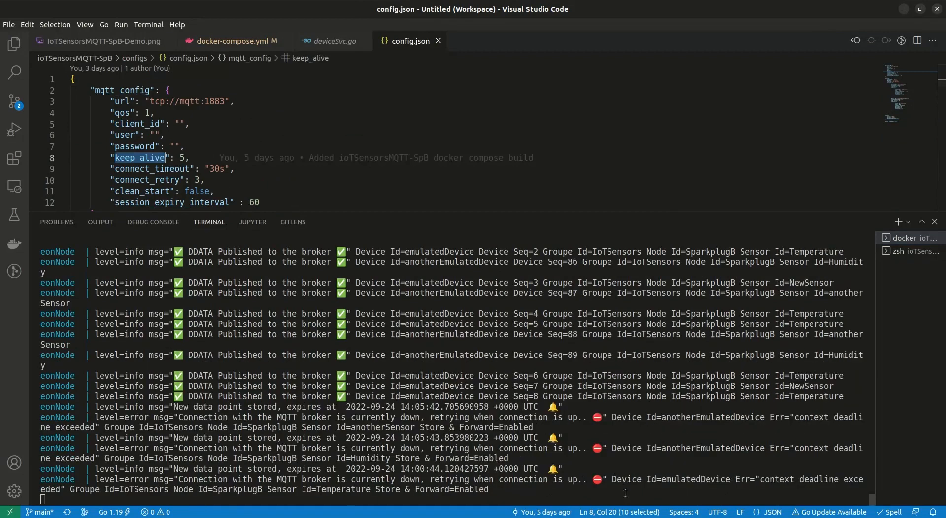
scroll(down, 3)
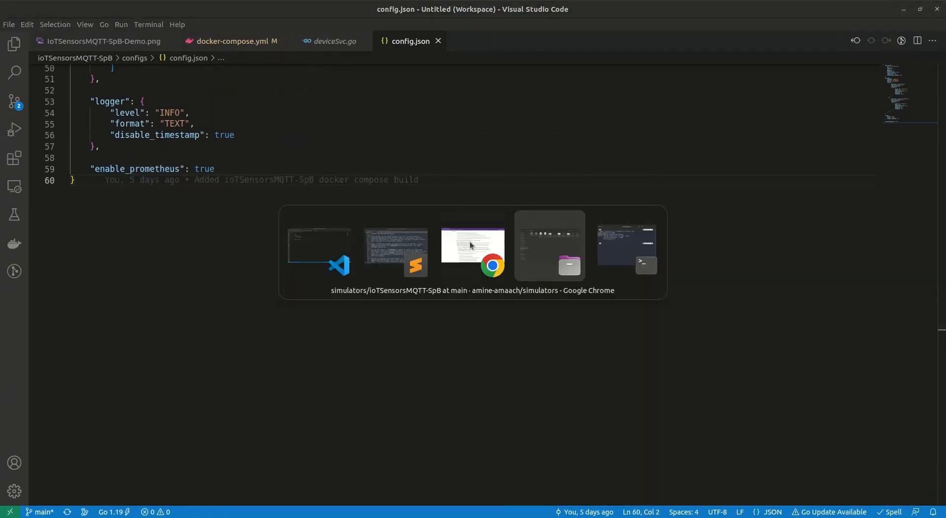
Step: Open the IoTSensorsMQTT-SpB Stats dashboard showing 2145 acknowledged and 14 cached messages
click(472, 246)
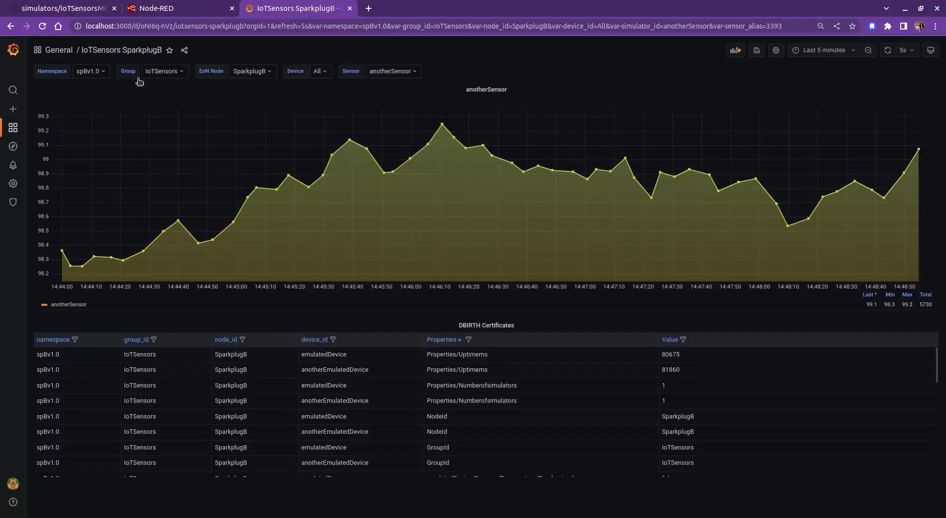
click(13, 89)
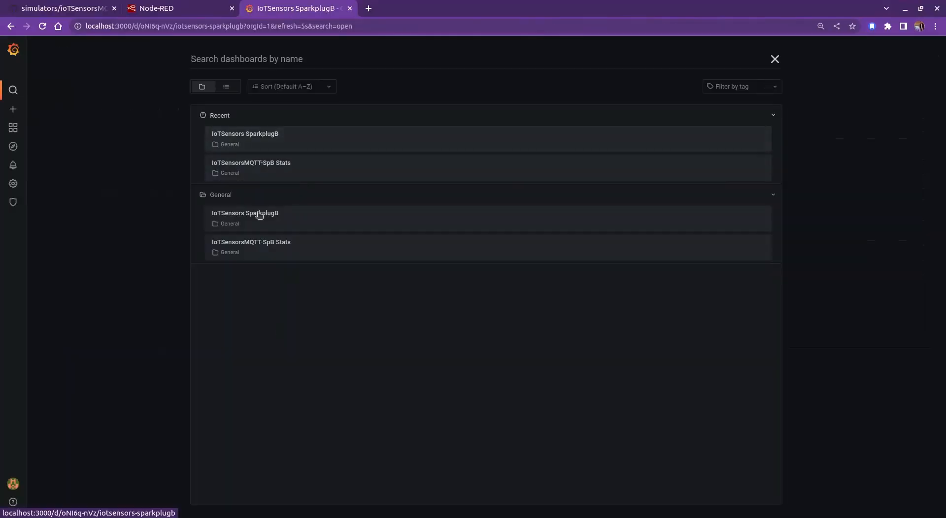
click(251, 242)
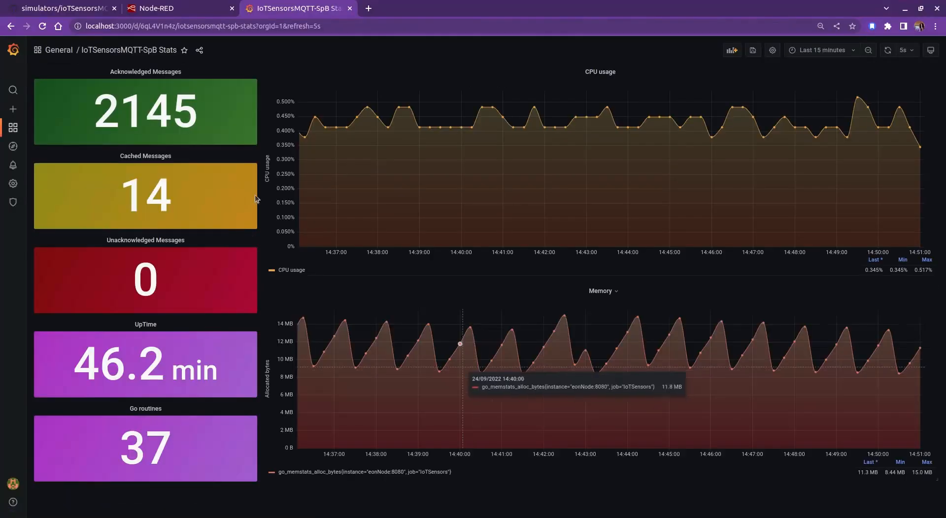
mouse_move(145, 155)
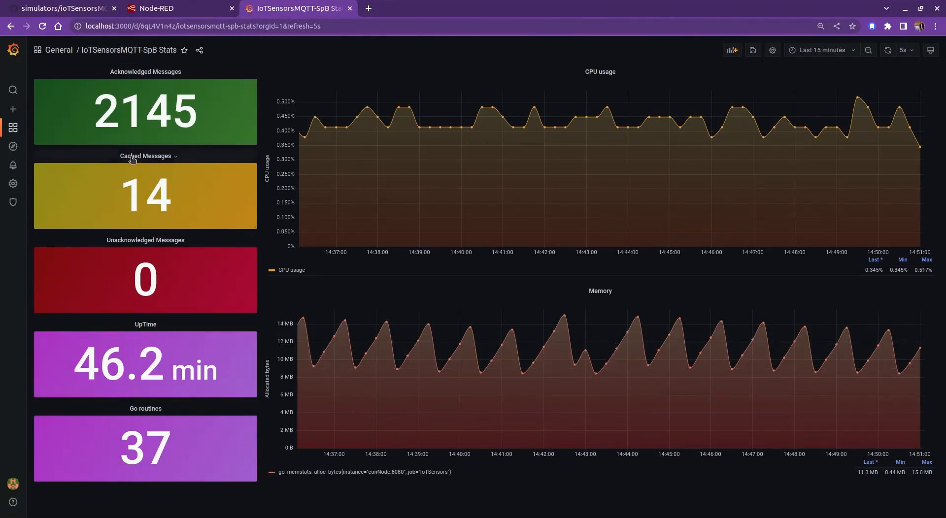
double_click(144, 196)
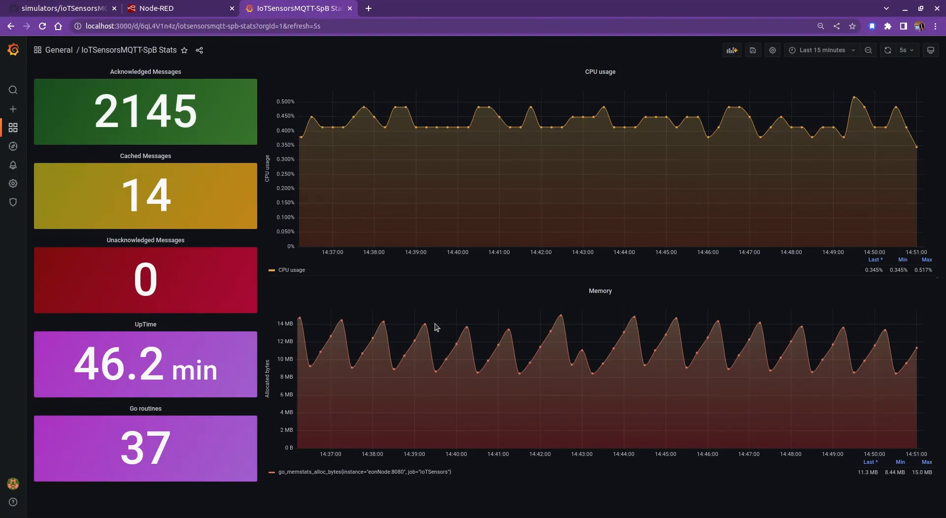
mouse_move(594, 116)
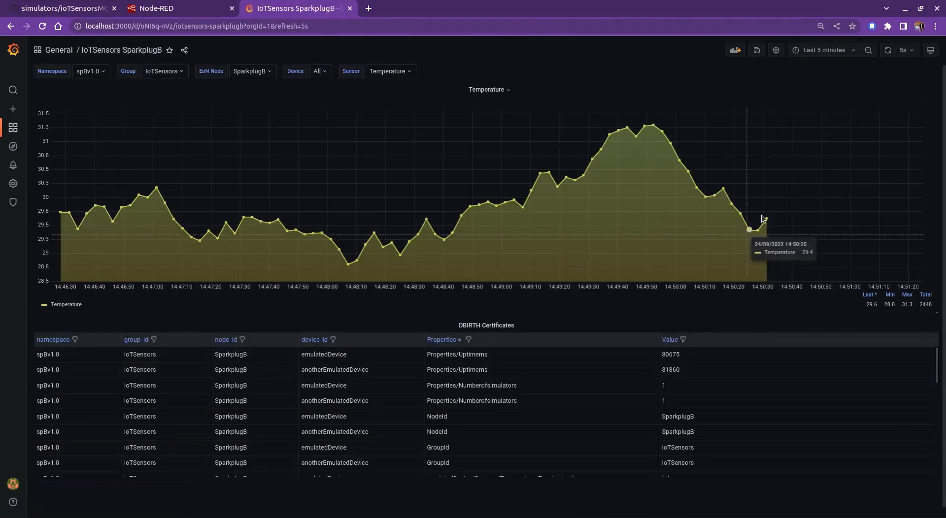
mouse_move(767, 217)
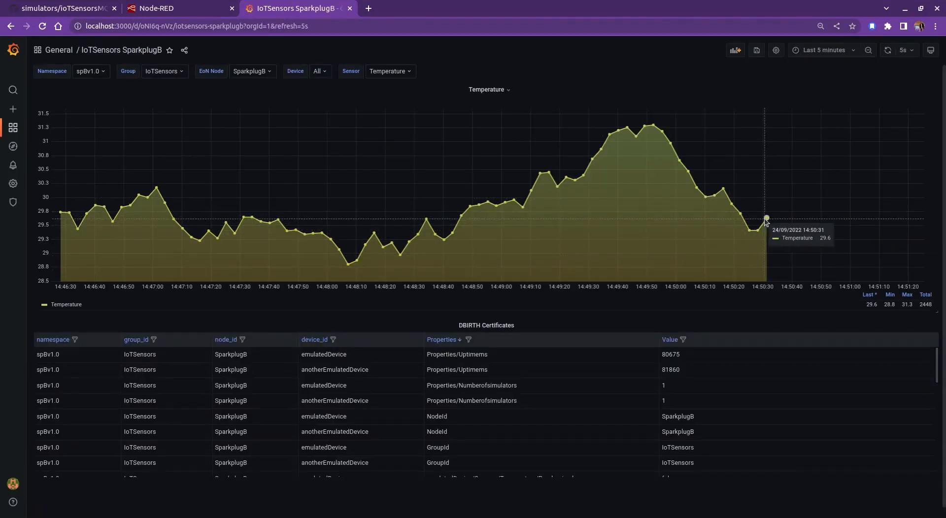
Step: Start an annotation at 14:50:35 on the Temperature graph and type 'dd' in its Tags field
click(764, 216)
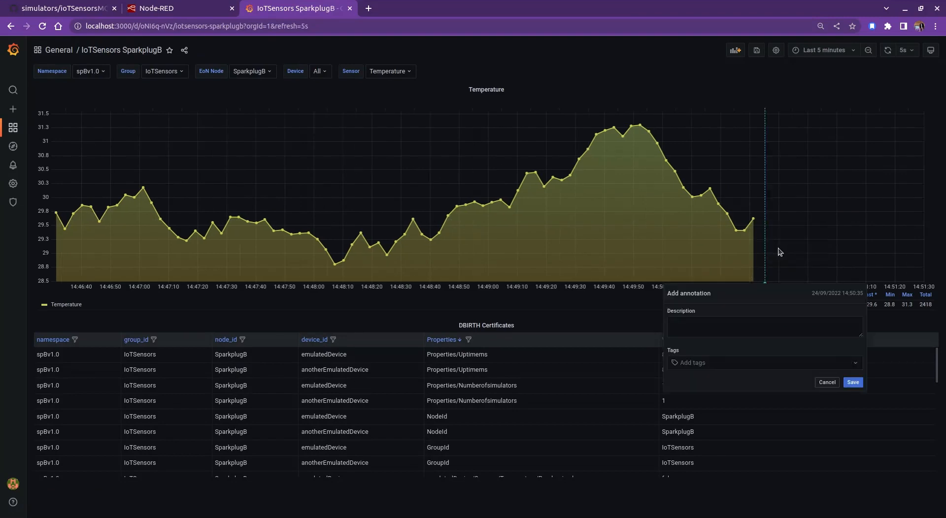
click(763, 363)
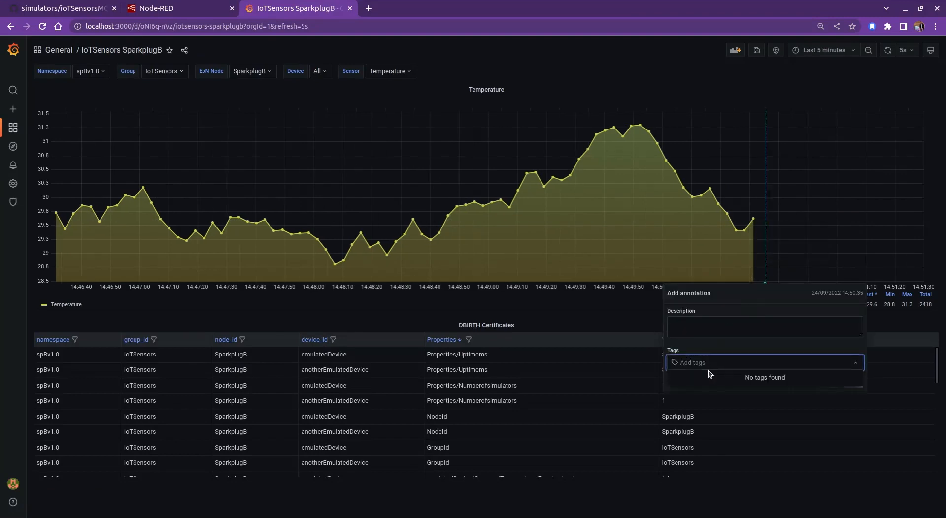
text(dd)
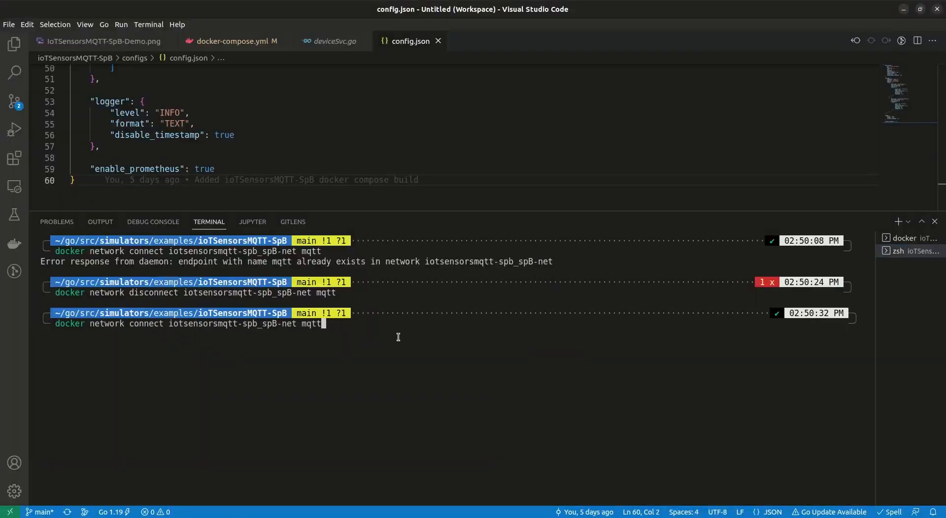
mouse_move(231, 347)
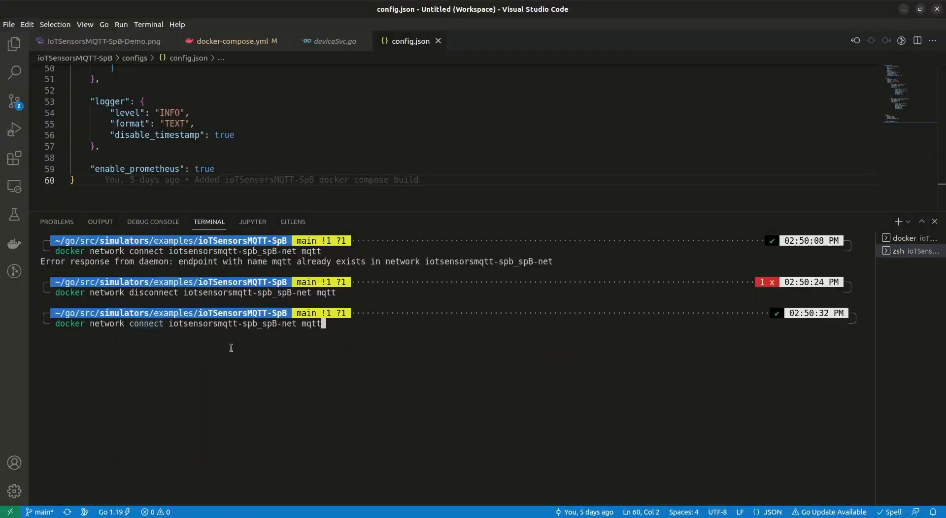
Step: Run docker network connect iotsensorsmqtt-spb_spB-net mqtt to reconnect the broker
key(Return)
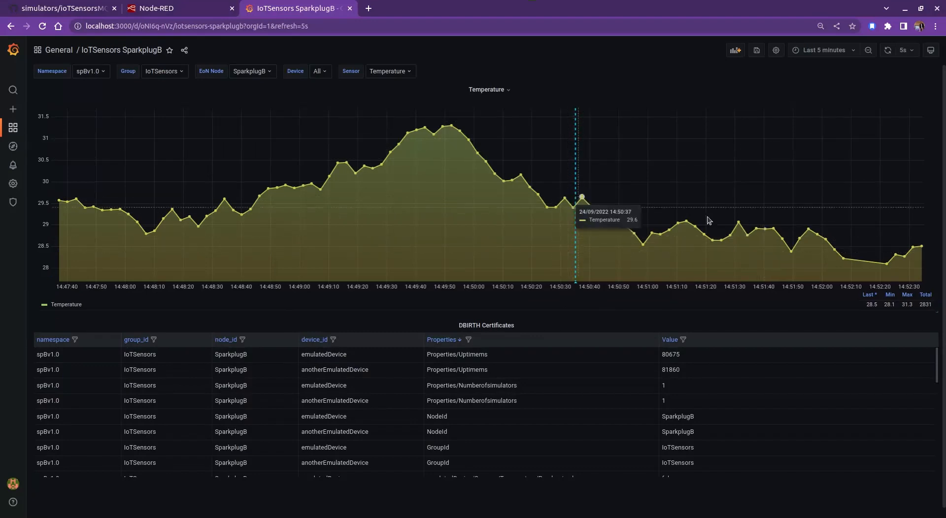
mouse_move(226, 39)
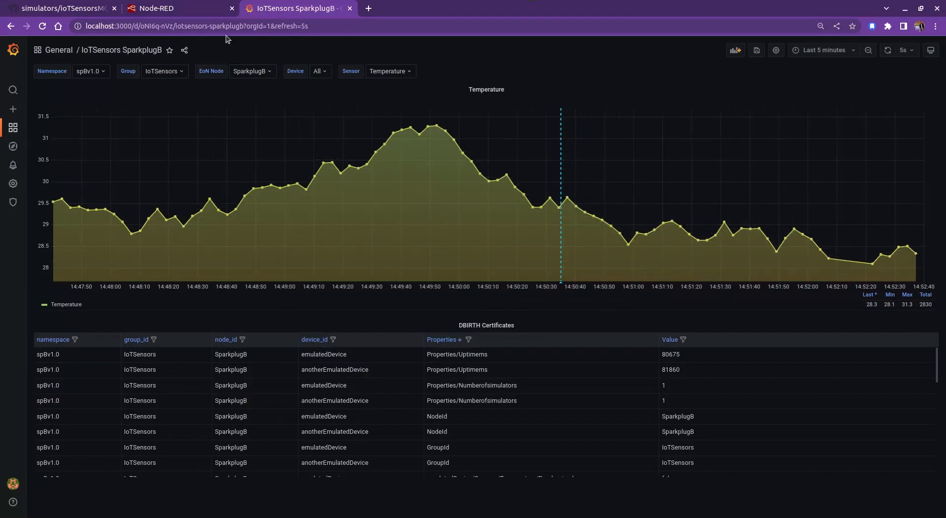
Step: Confirm the Stats dashboard shows 0 cached messages, then chart anotherSensor on IoTSensors SparkplugB
click(13, 90)
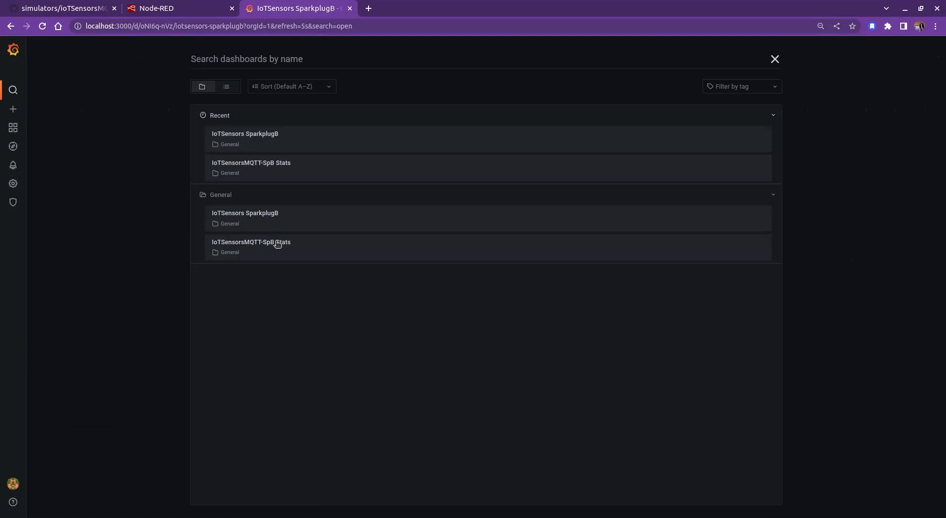
click(251, 242)
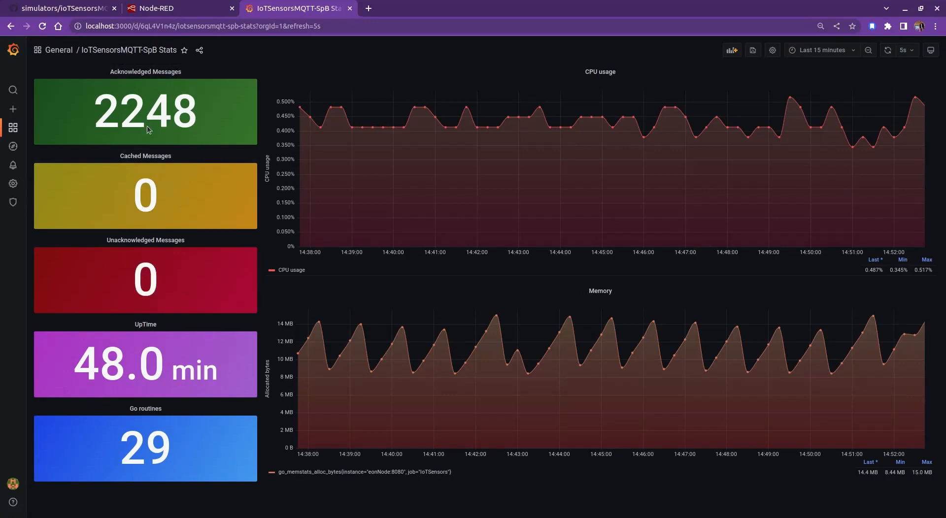
click(13, 90)
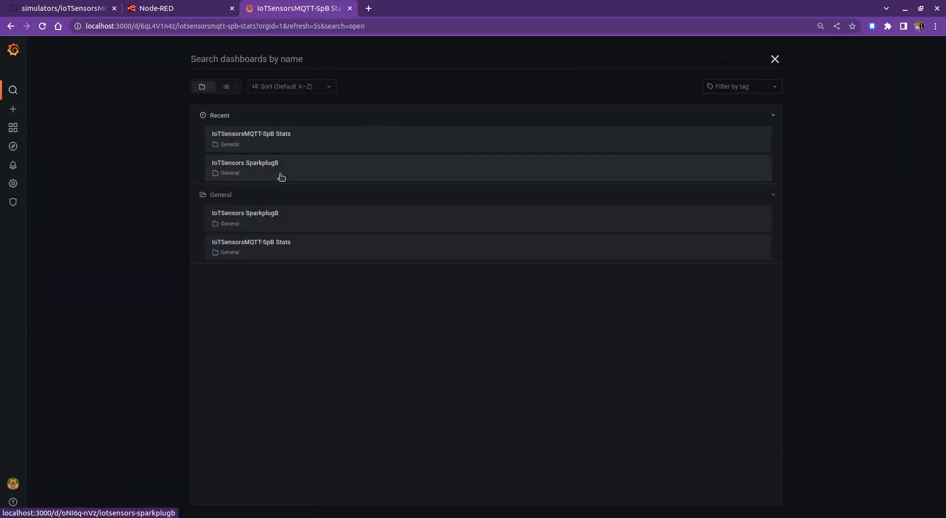
click(245, 167)
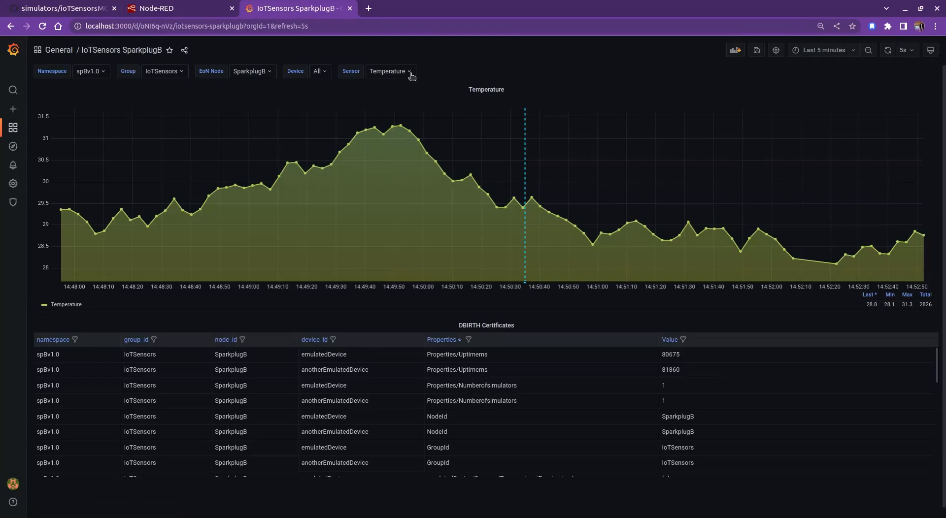
click(390, 71)
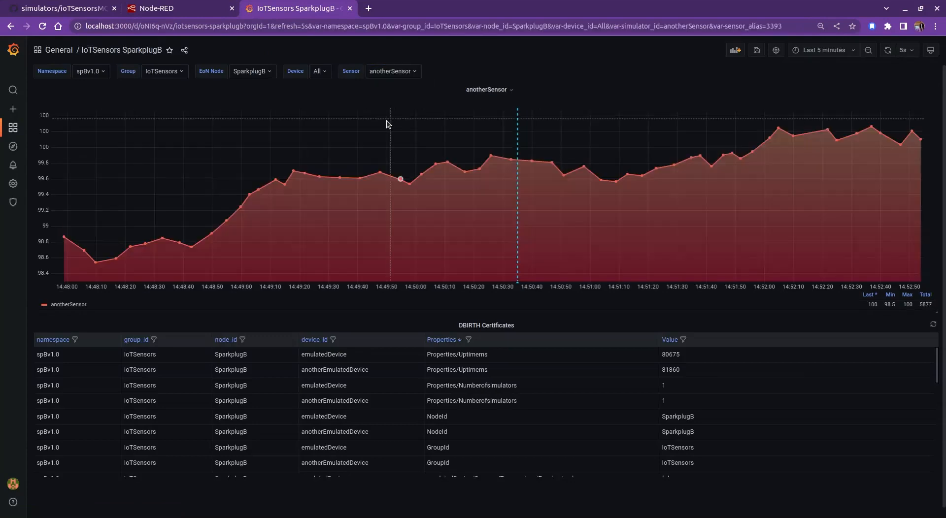